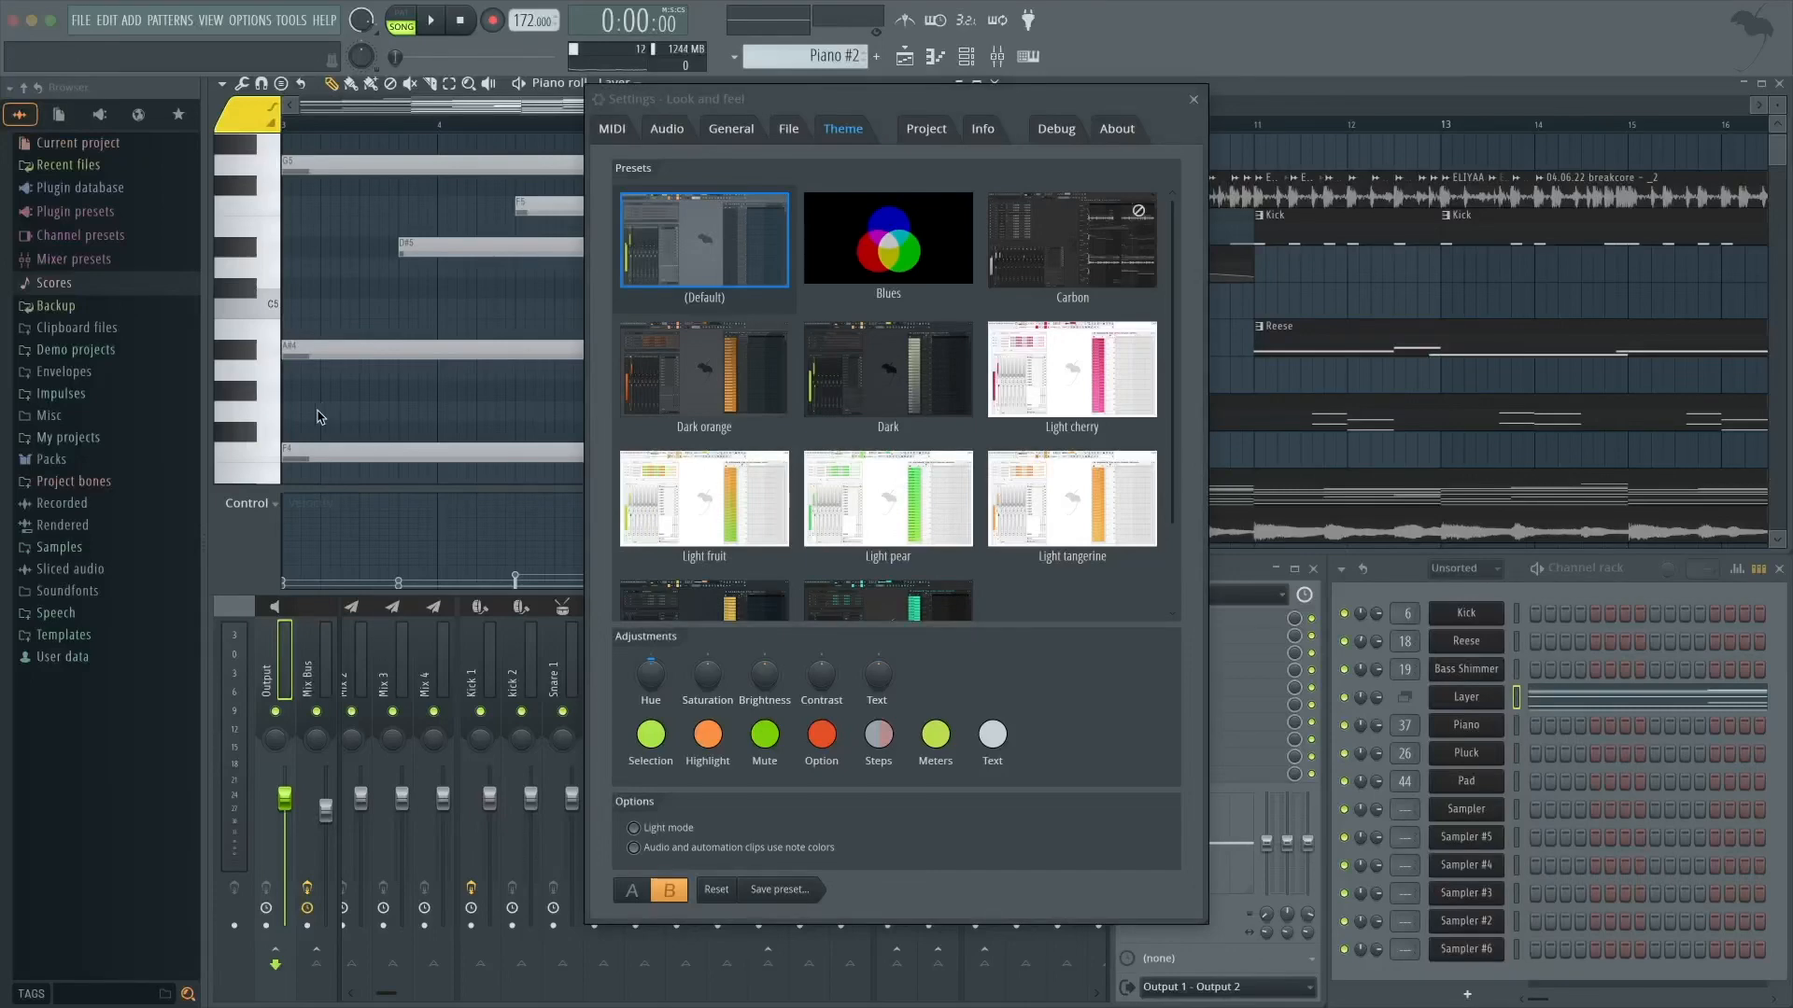
{"action": "mouse_move", "coordinate": [706, 240]}
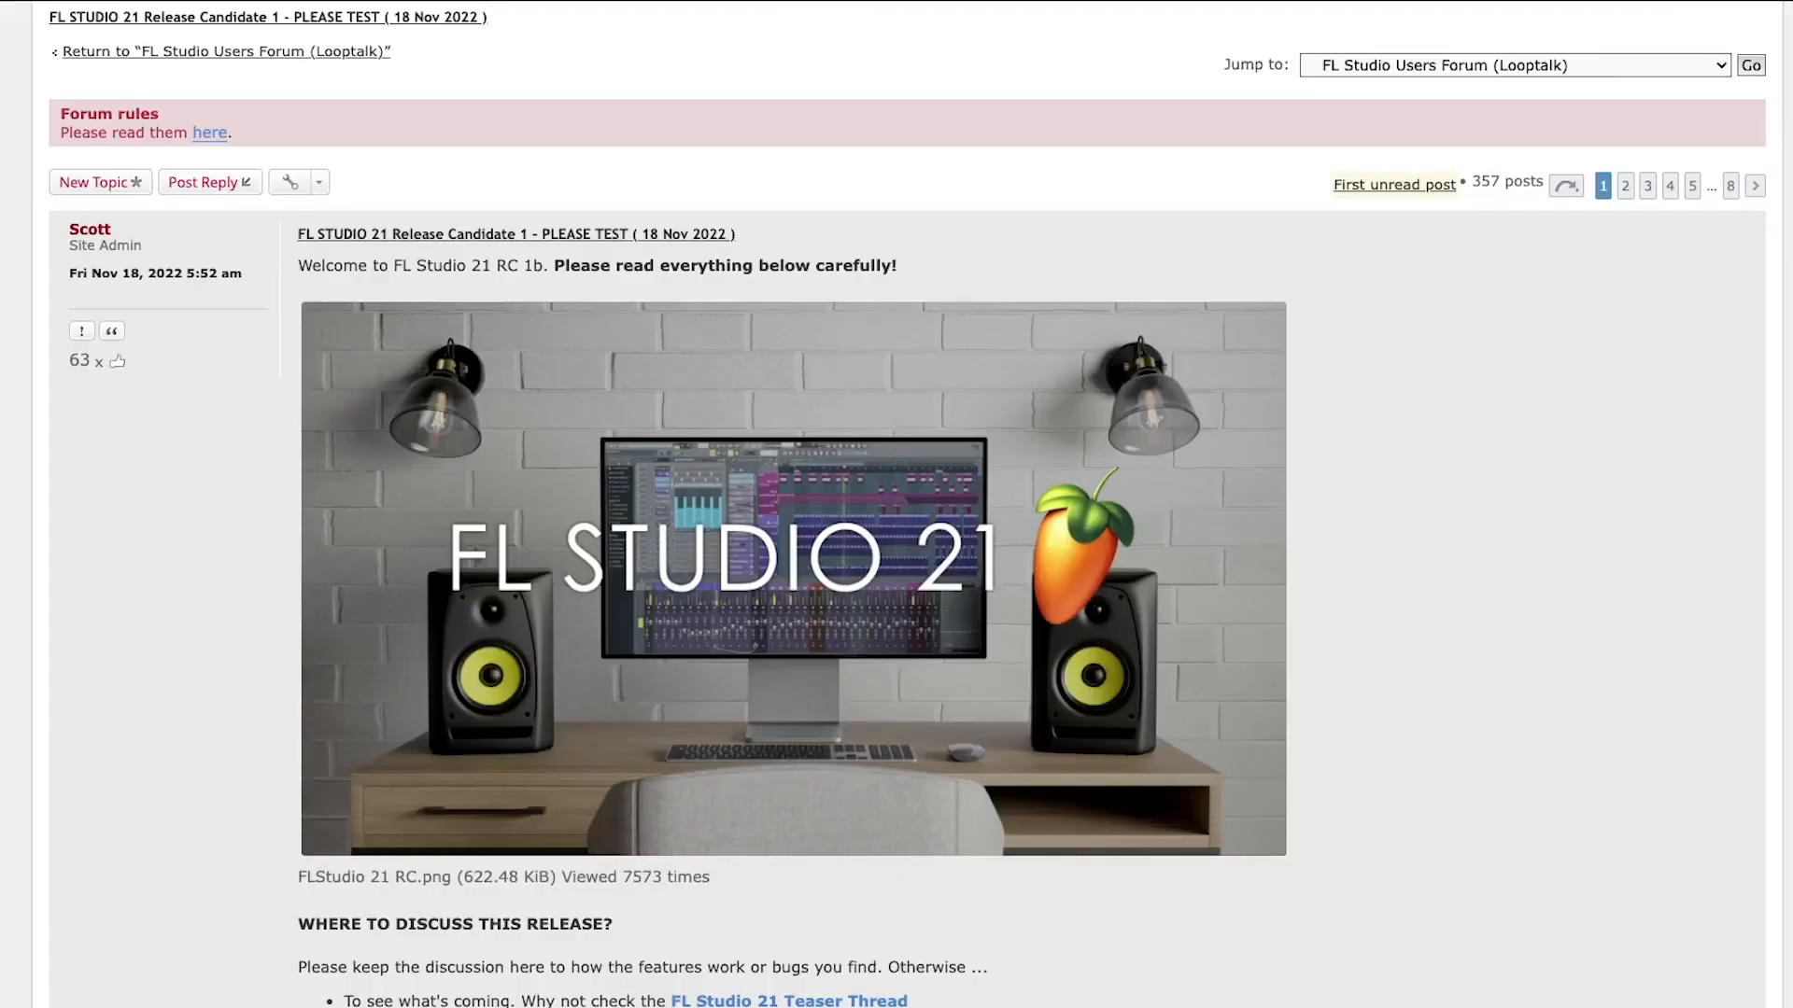
- Scroll through the first post of the FL Studio 21 Release Candidate 1 forum thread
{"action": "scroll", "scroll_direction": "down", "scroll_amount": 3}
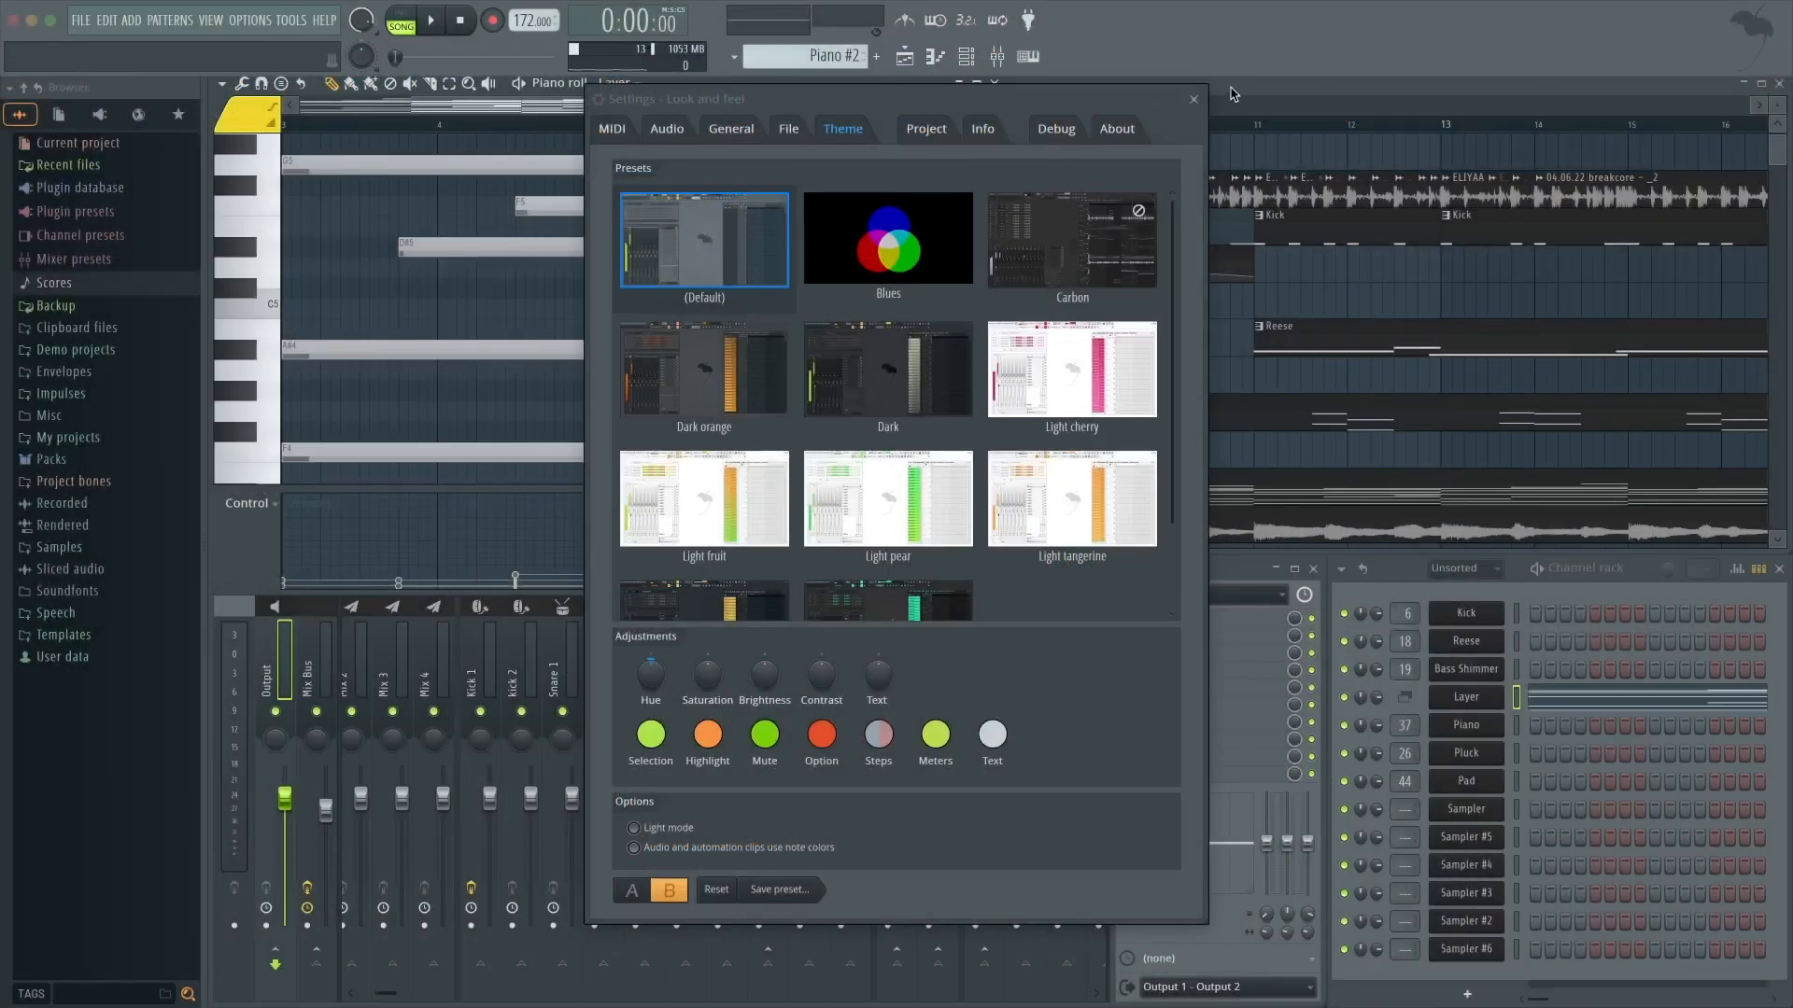
- Close the theme settings to view the project, then reopen them
{"action": "left_click", "coordinate": [1193, 99]}
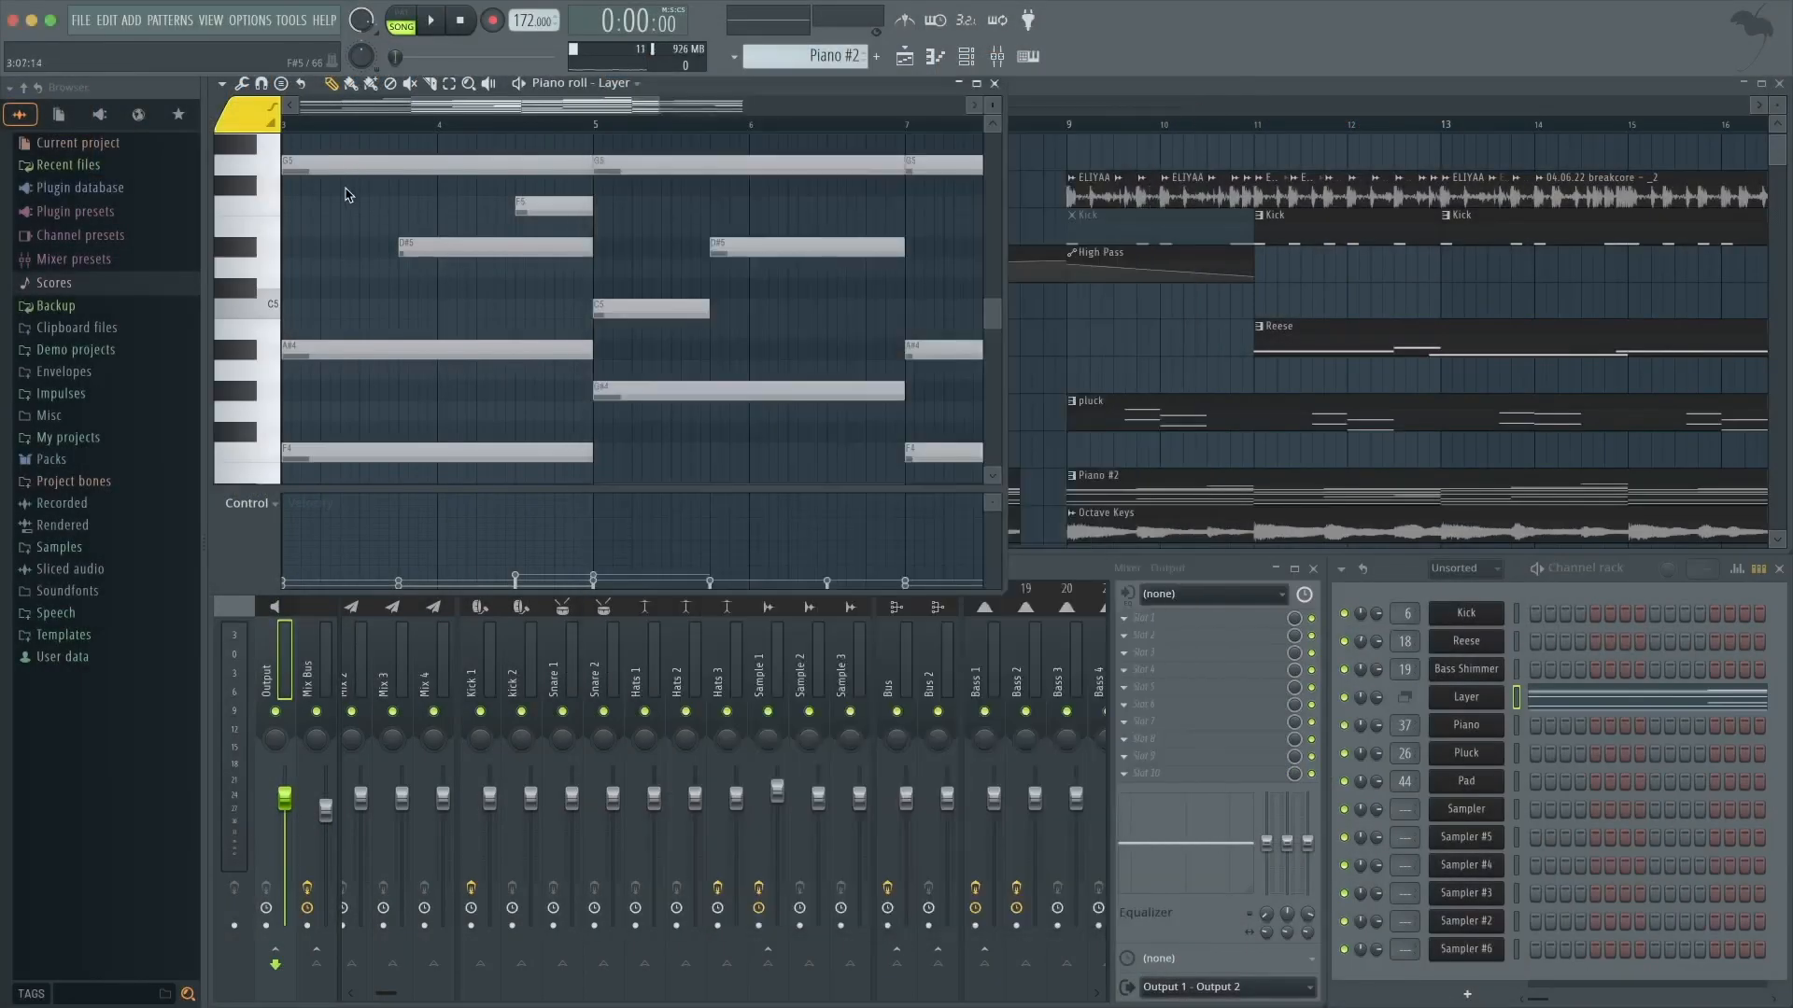
{"action": "left_click", "coordinate": [288, 21]}
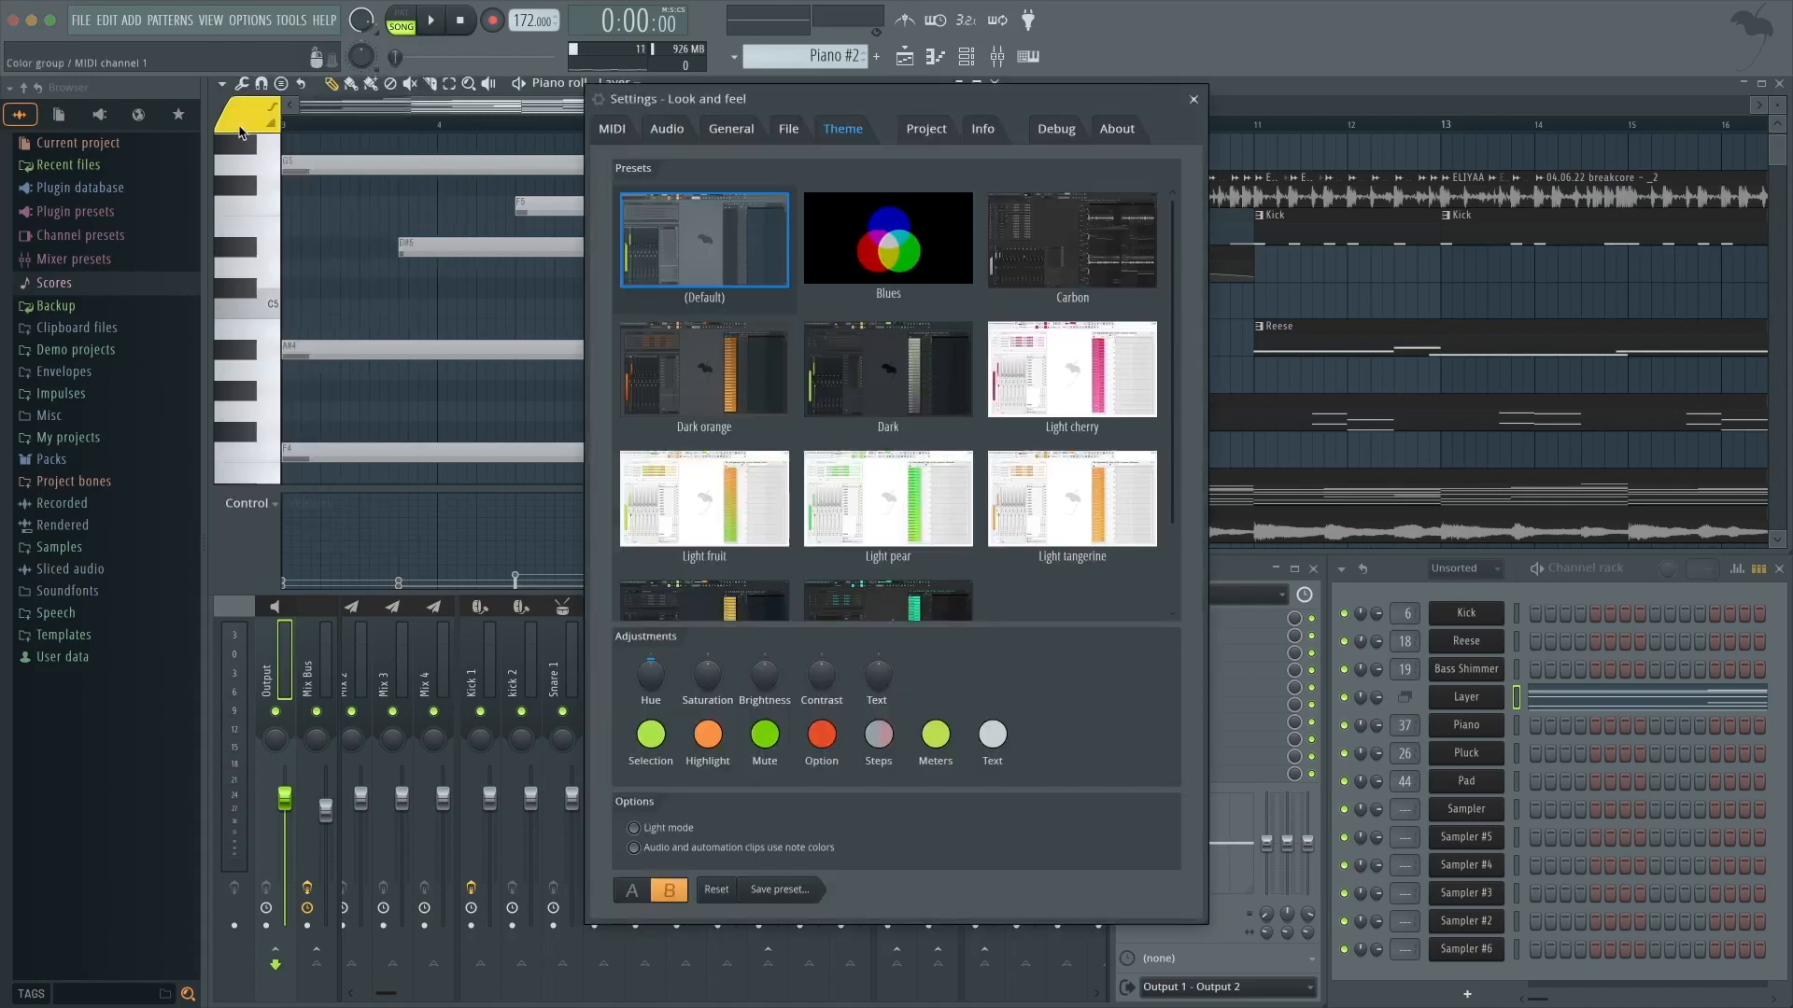
{"action": "mouse_move", "coordinate": [860, 344]}
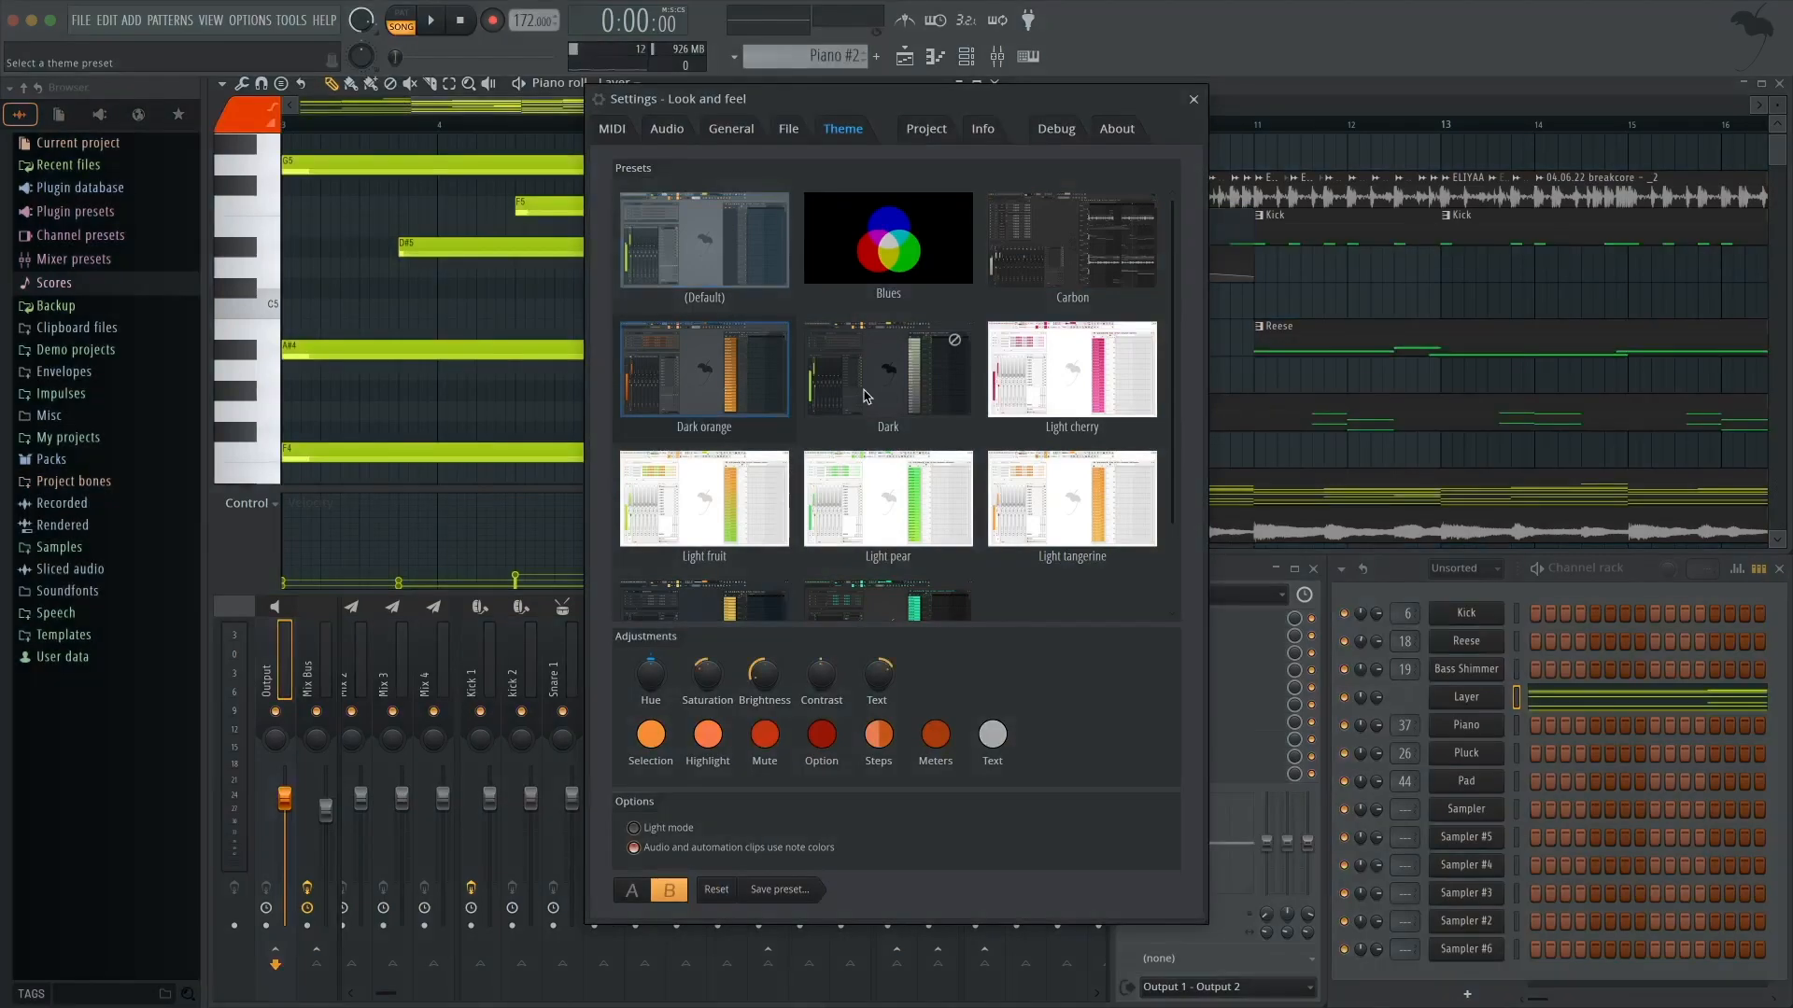
- Scroll down the presets list and apply the Sytrus theme preset
{"action": "scroll", "scroll_direction": "down", "scroll_amount": 3}
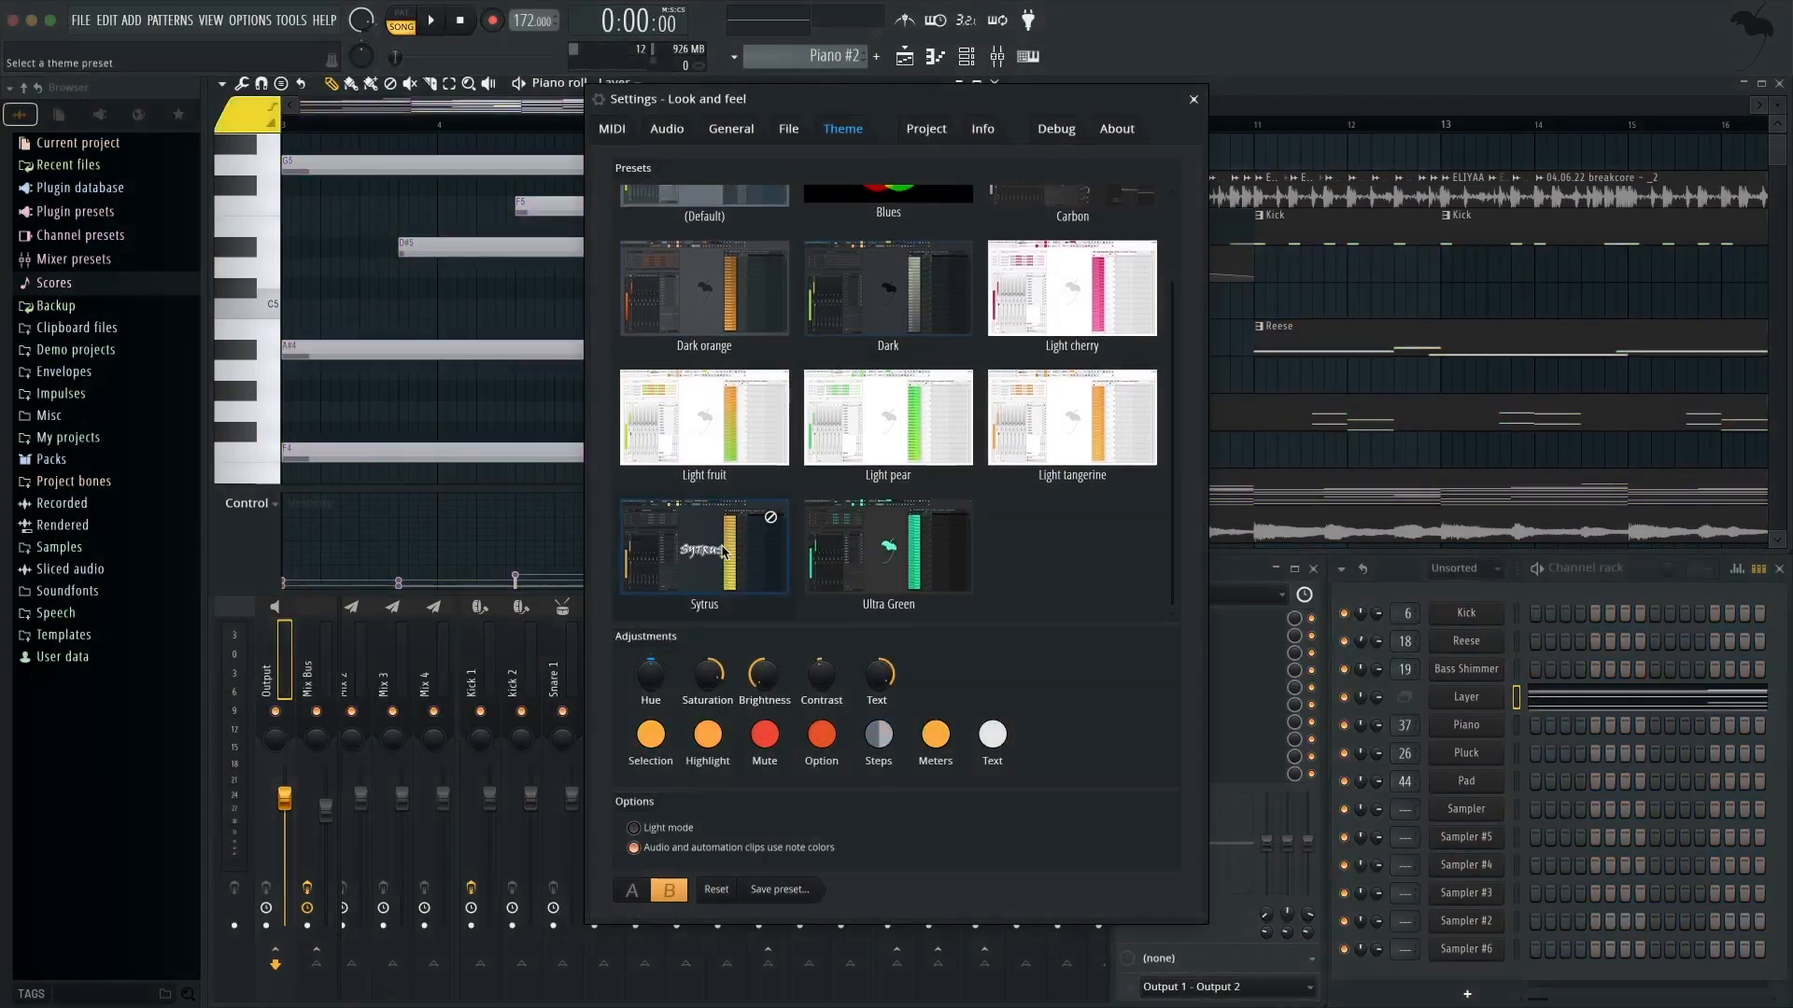
{"action": "left_click", "coordinate": [630, 890]}
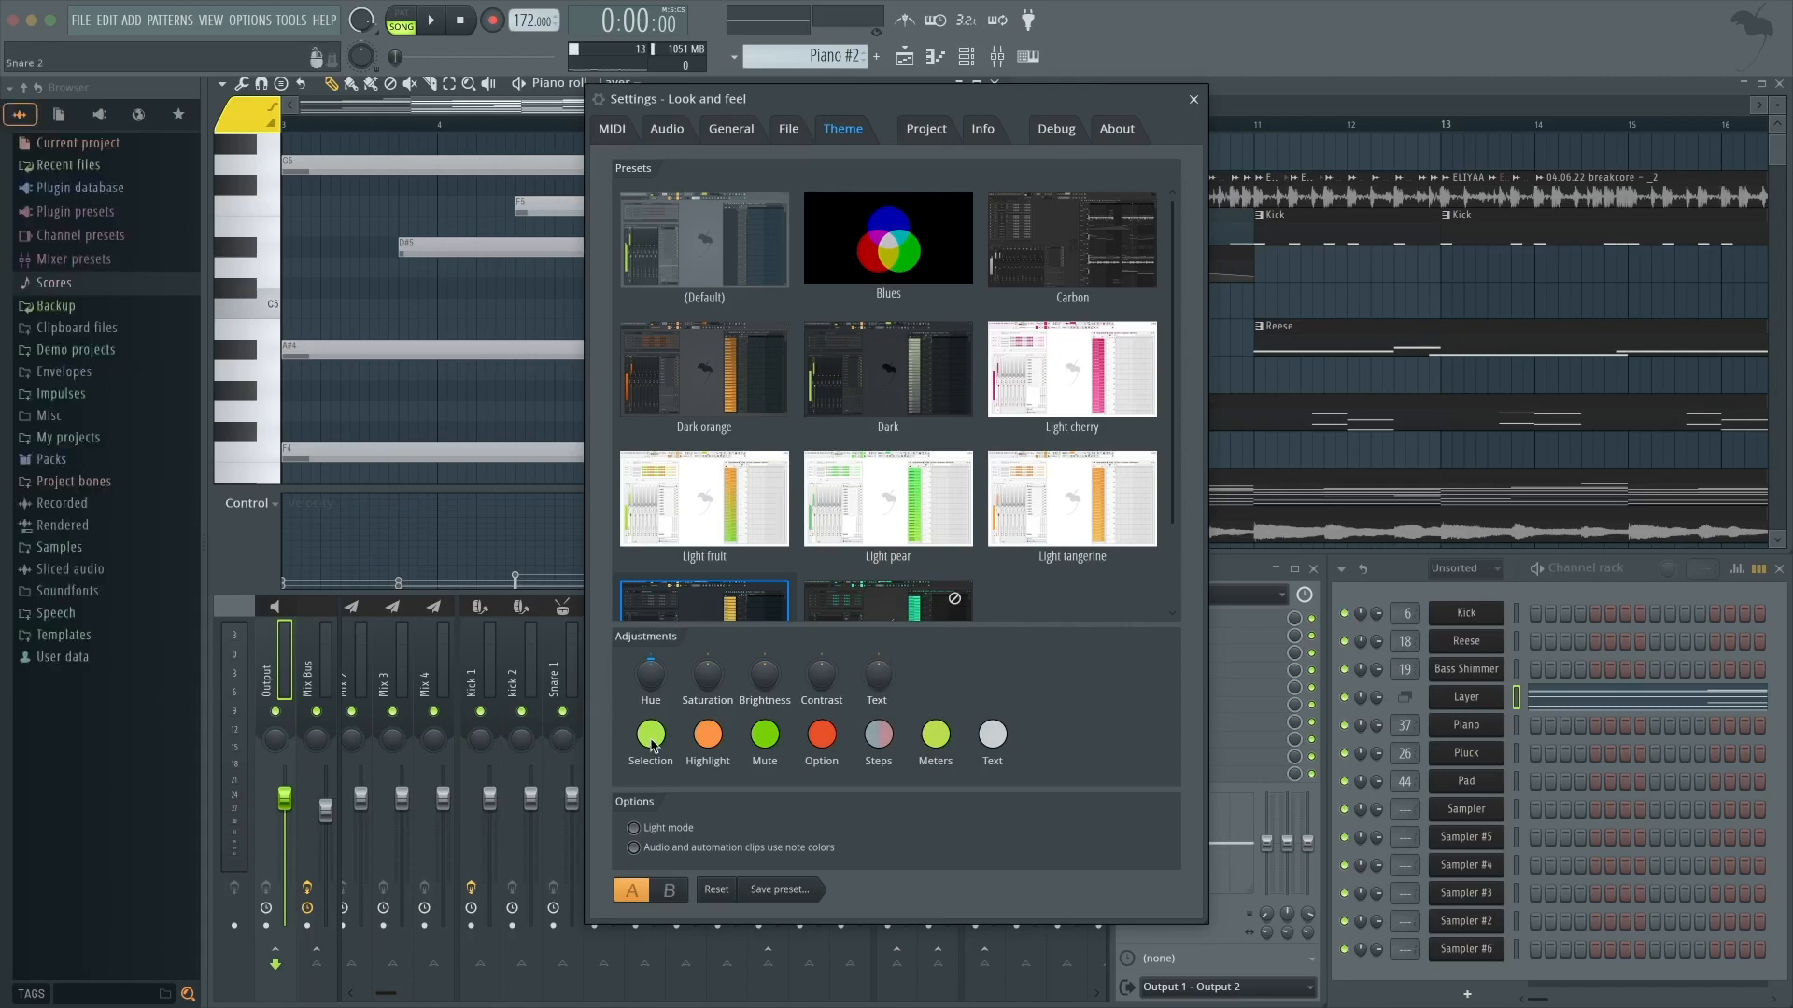
- Make the Selection accent colour orange and the Highlight colour pink
{"action": "left_click", "coordinate": [651, 735]}
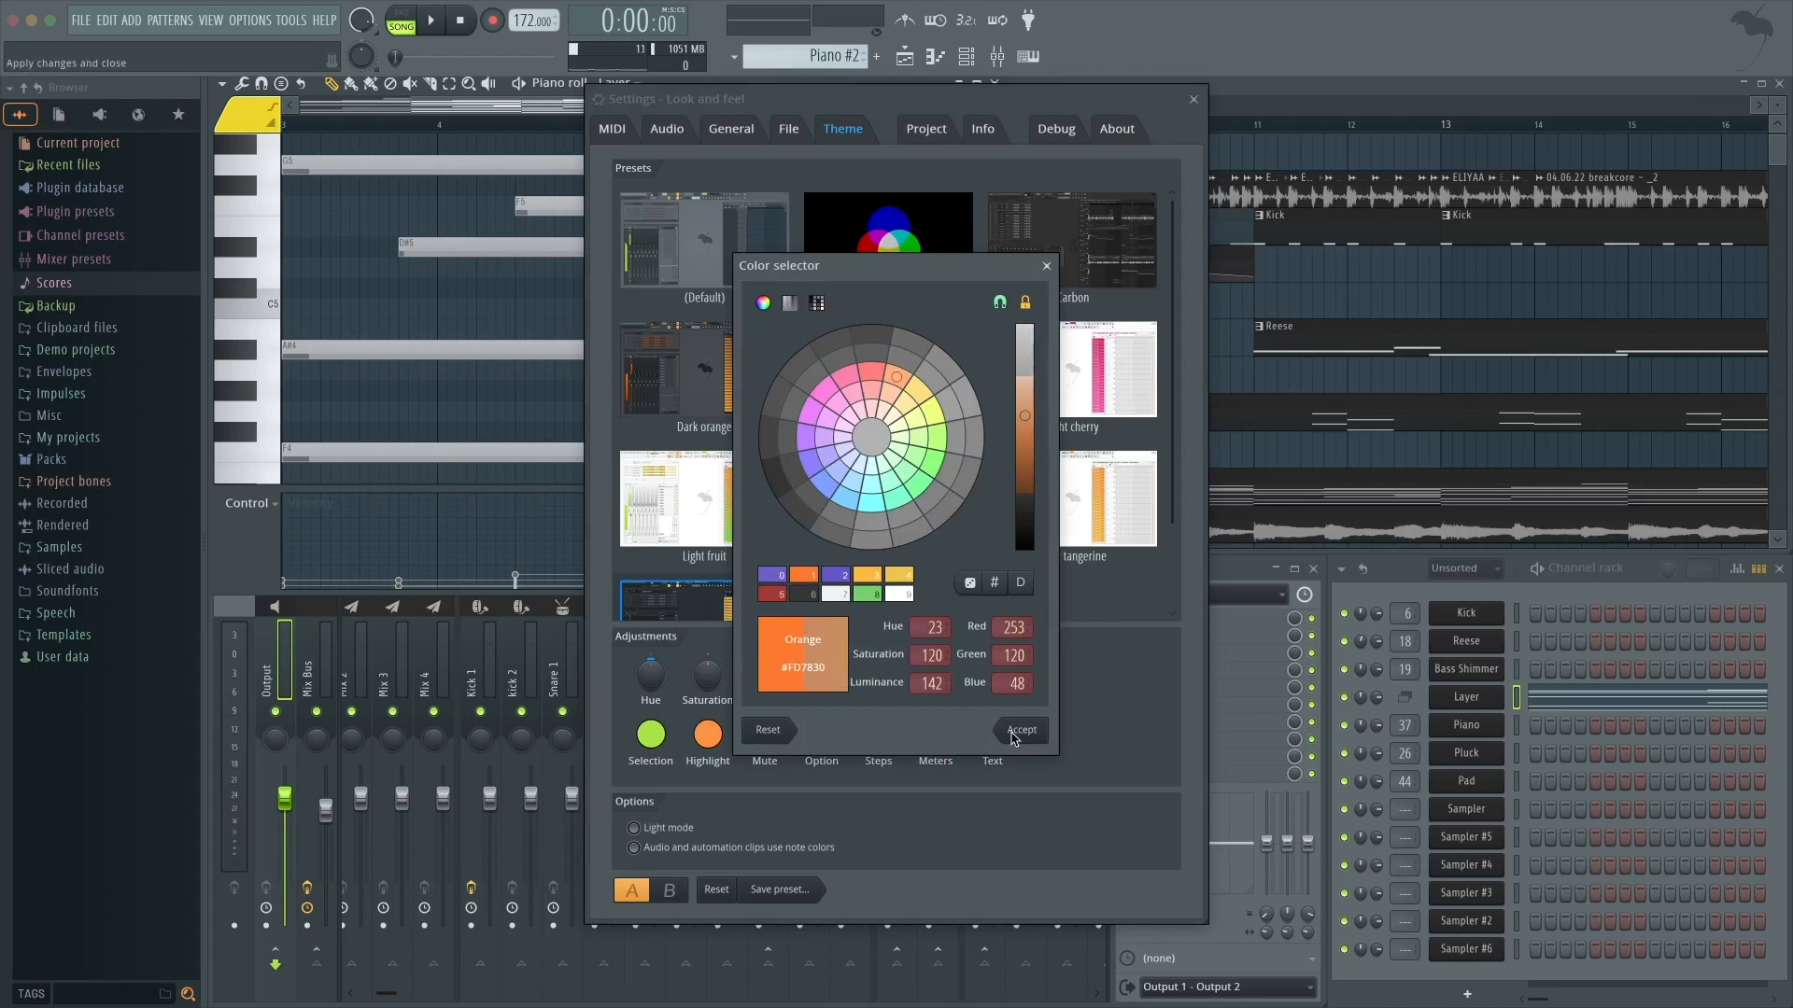
{"action": "left_click", "coordinate": [706, 733]}
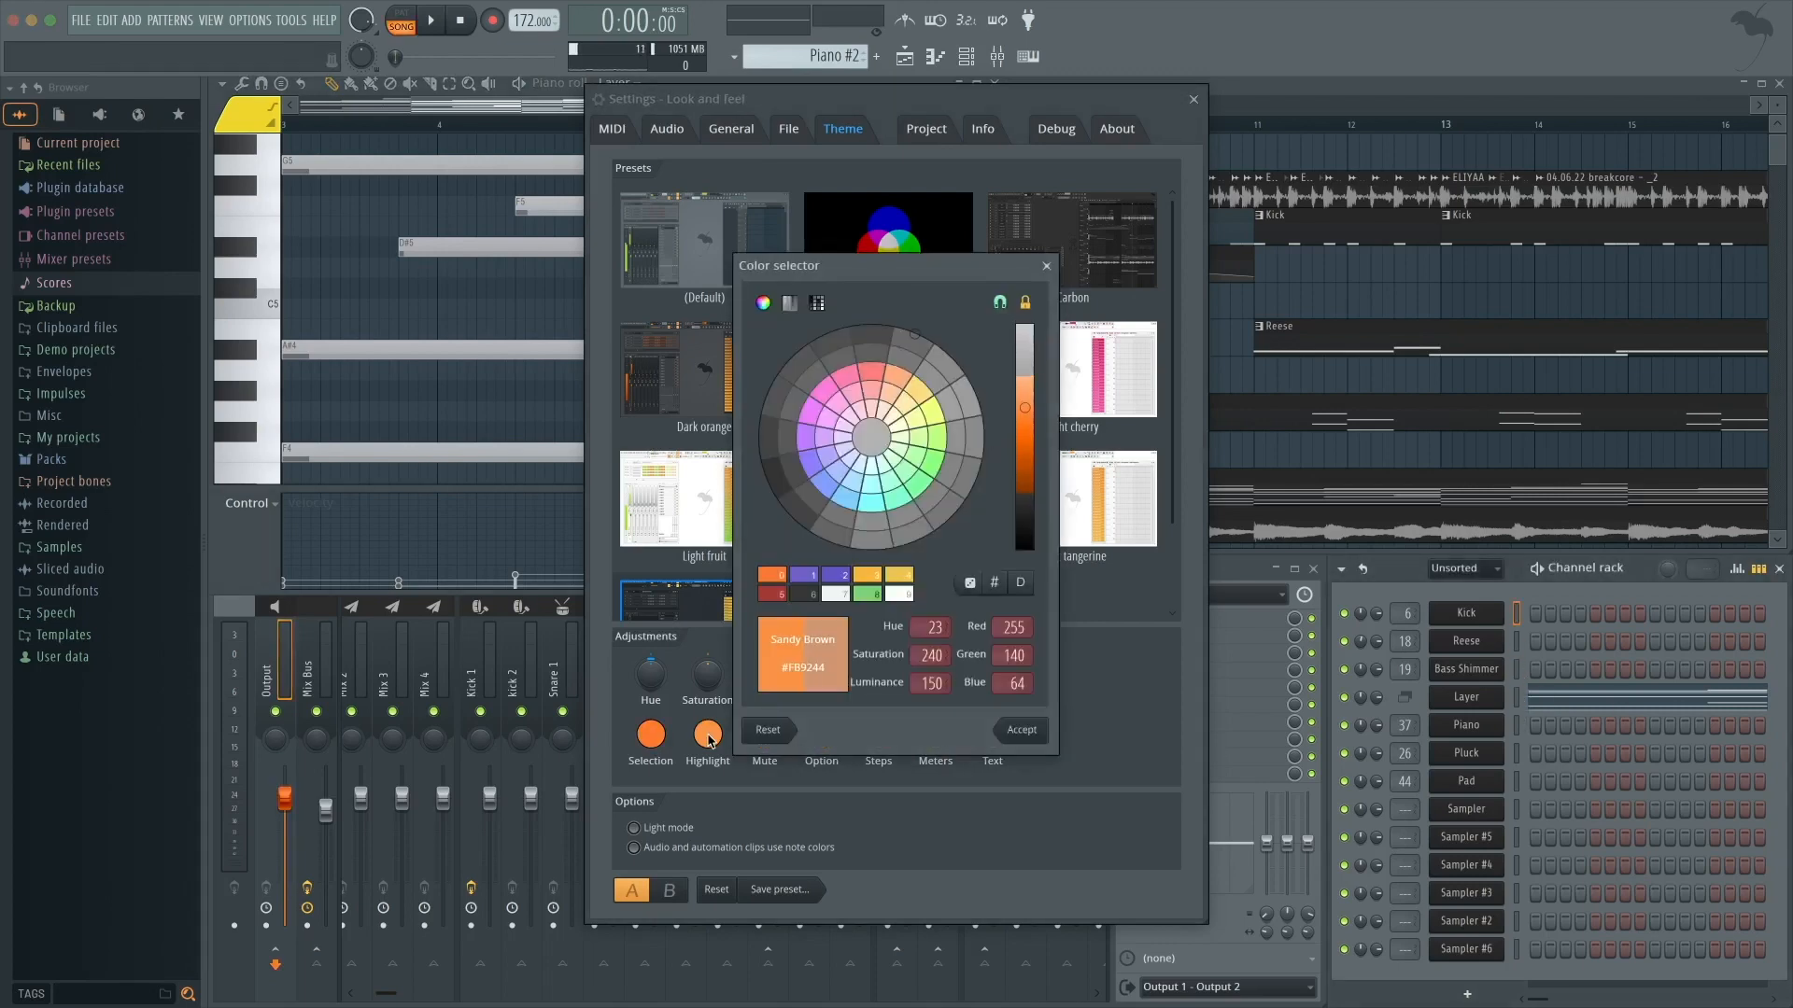
{"action": "left_click", "coordinate": [846, 374]}
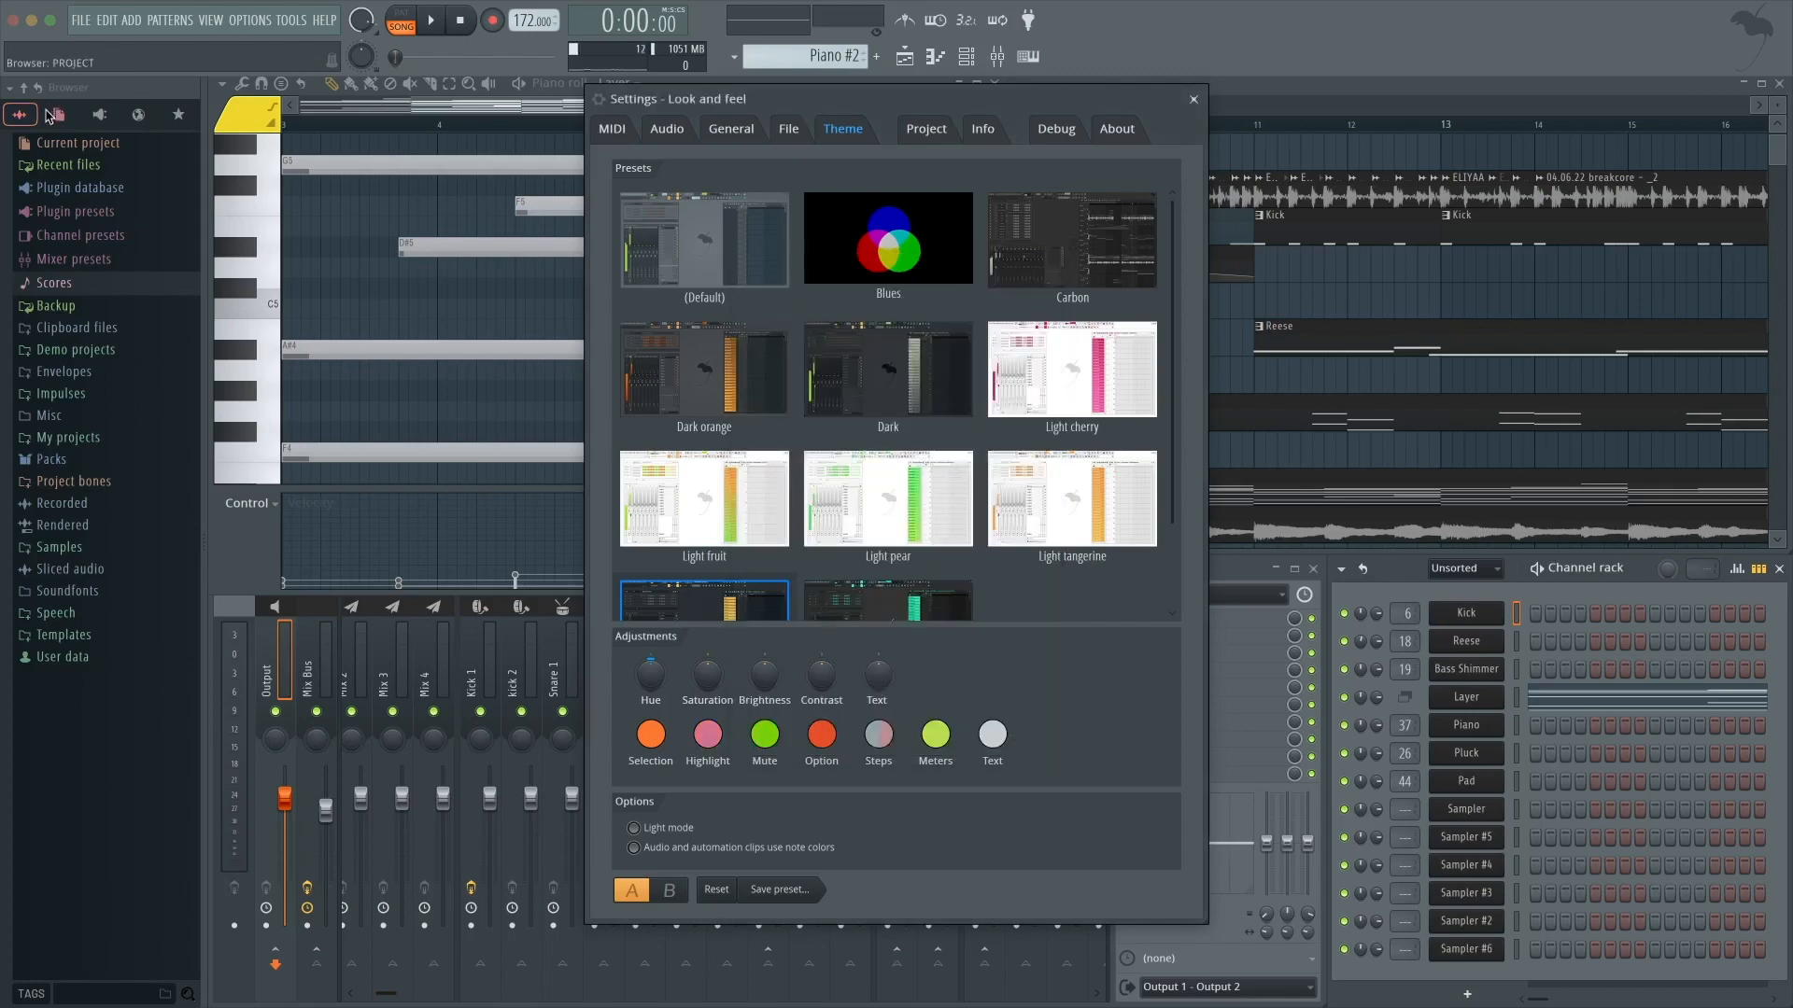
- Make the Mute colour dark cyan and Option slate blue, then show general settings
{"action": "left_click", "coordinate": [177, 114]}
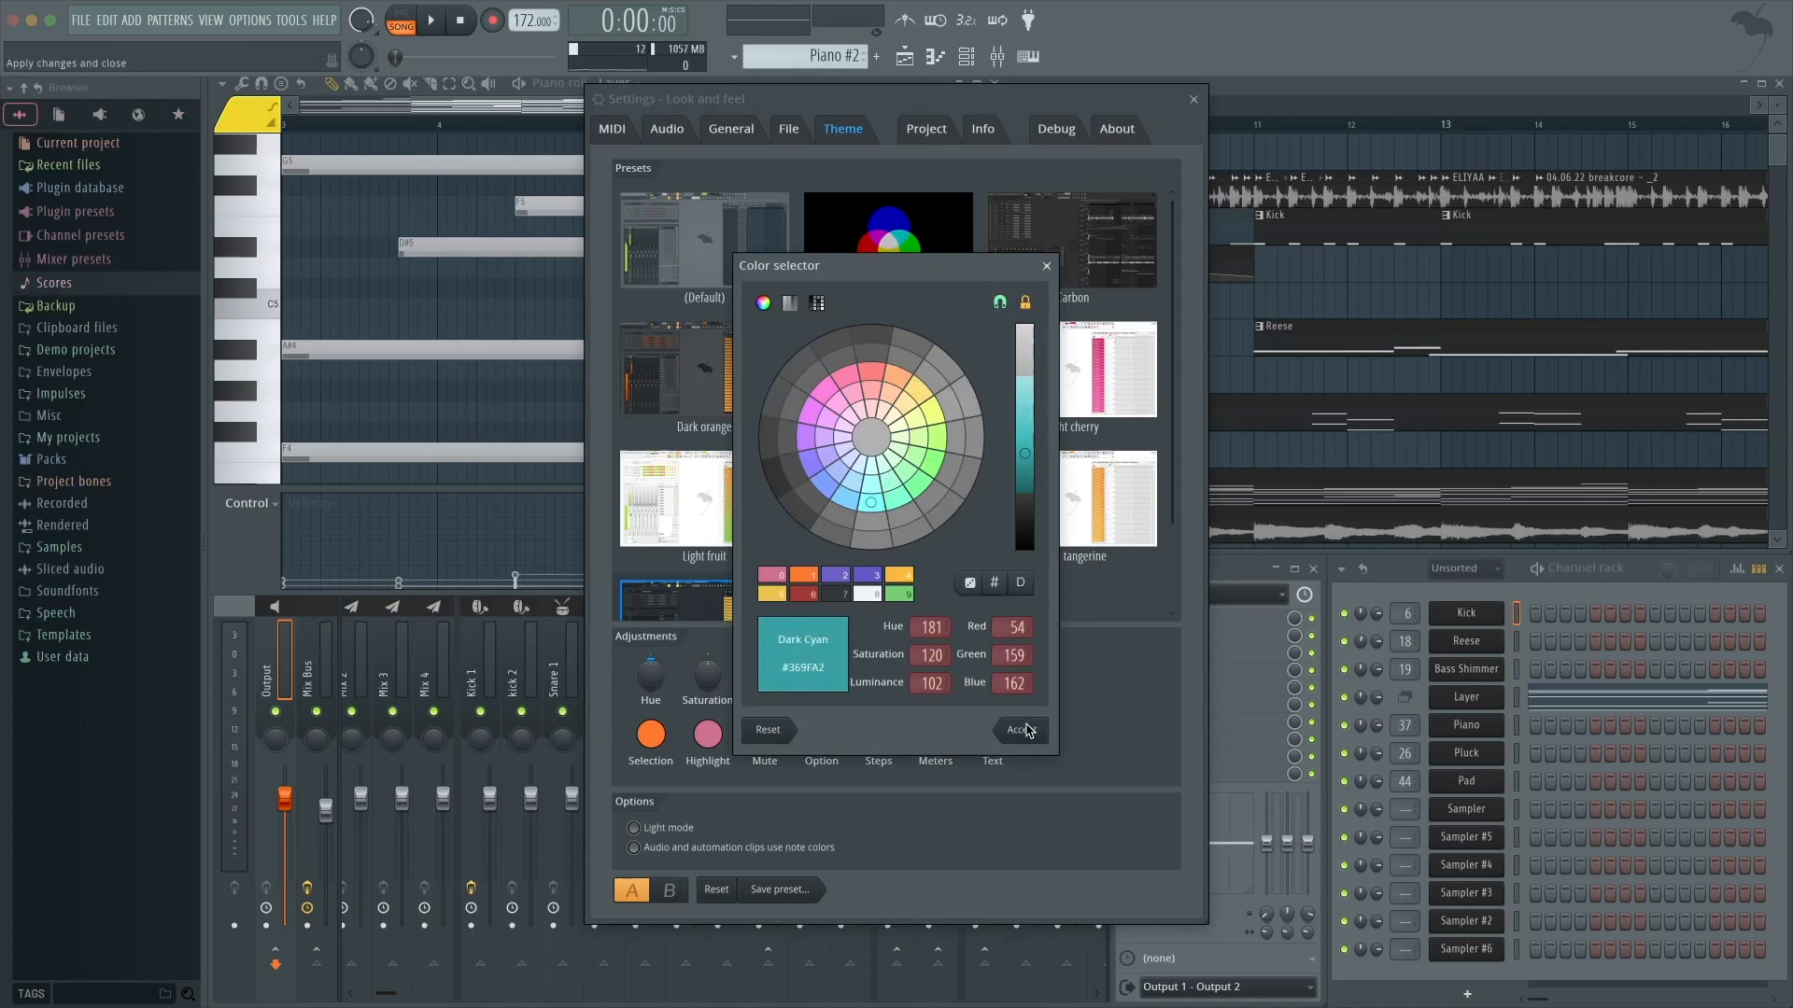
{"action": "left_click", "coordinate": [1020, 730]}
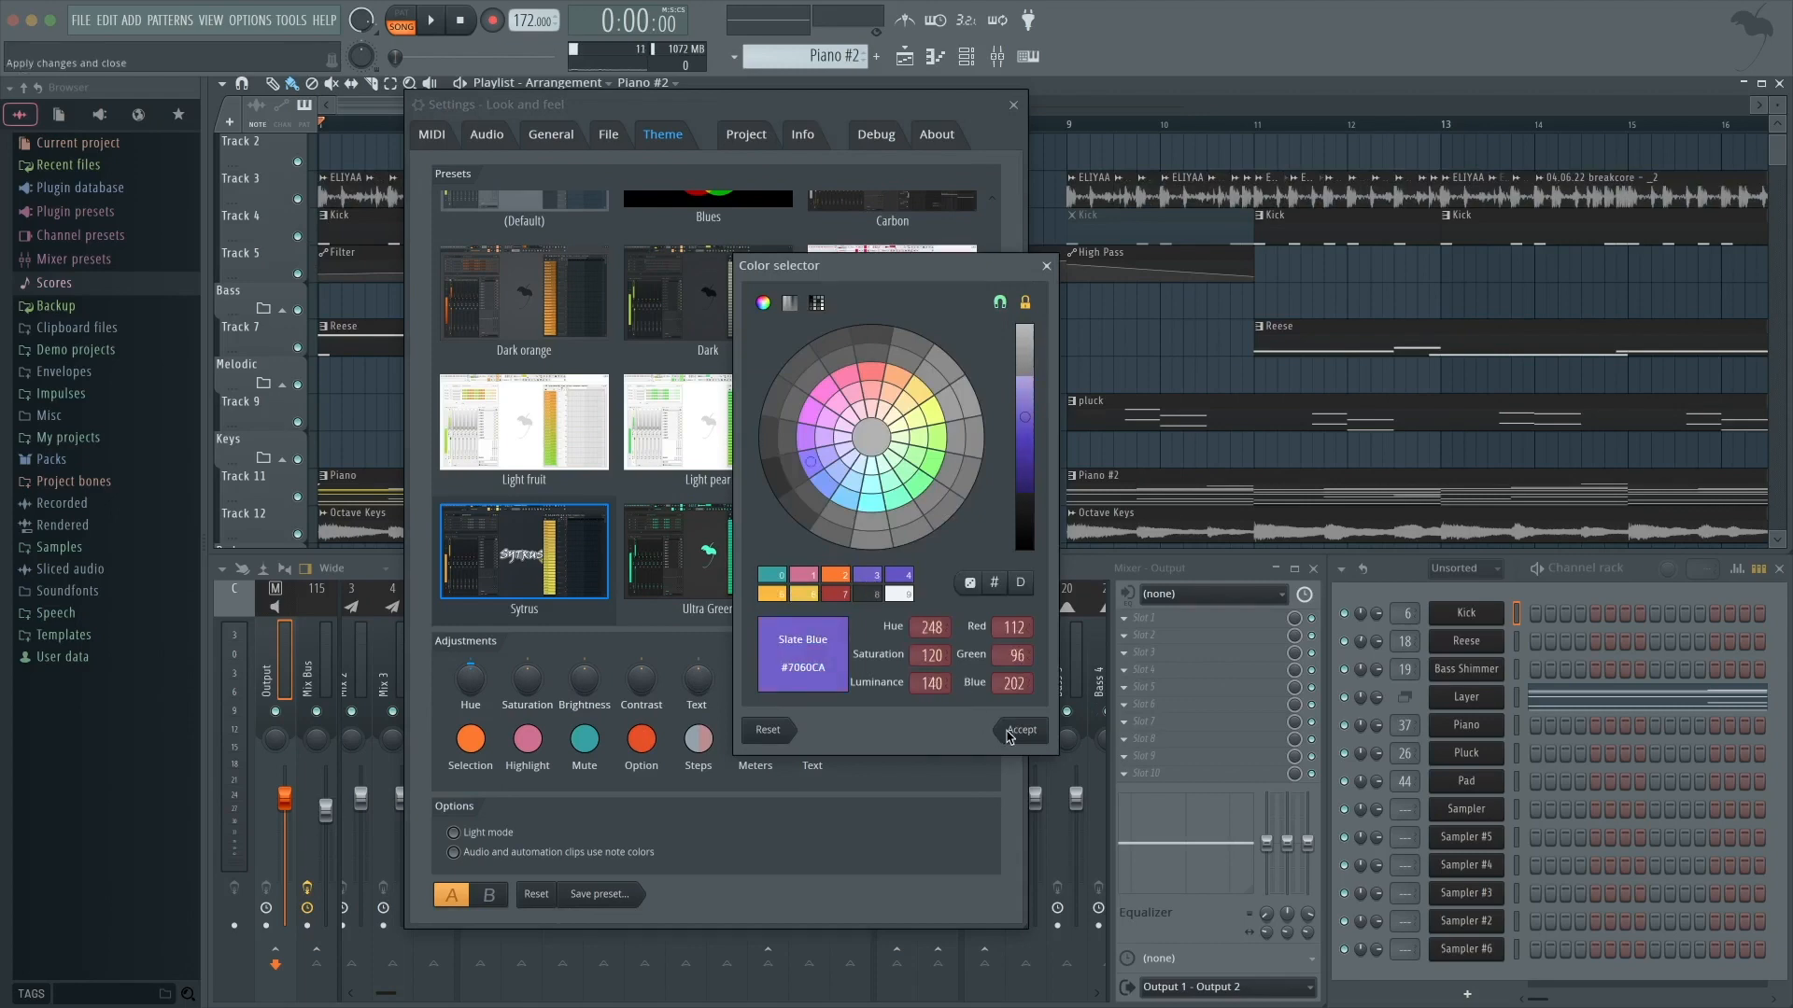
{"action": "left_click", "coordinate": [1020, 730]}
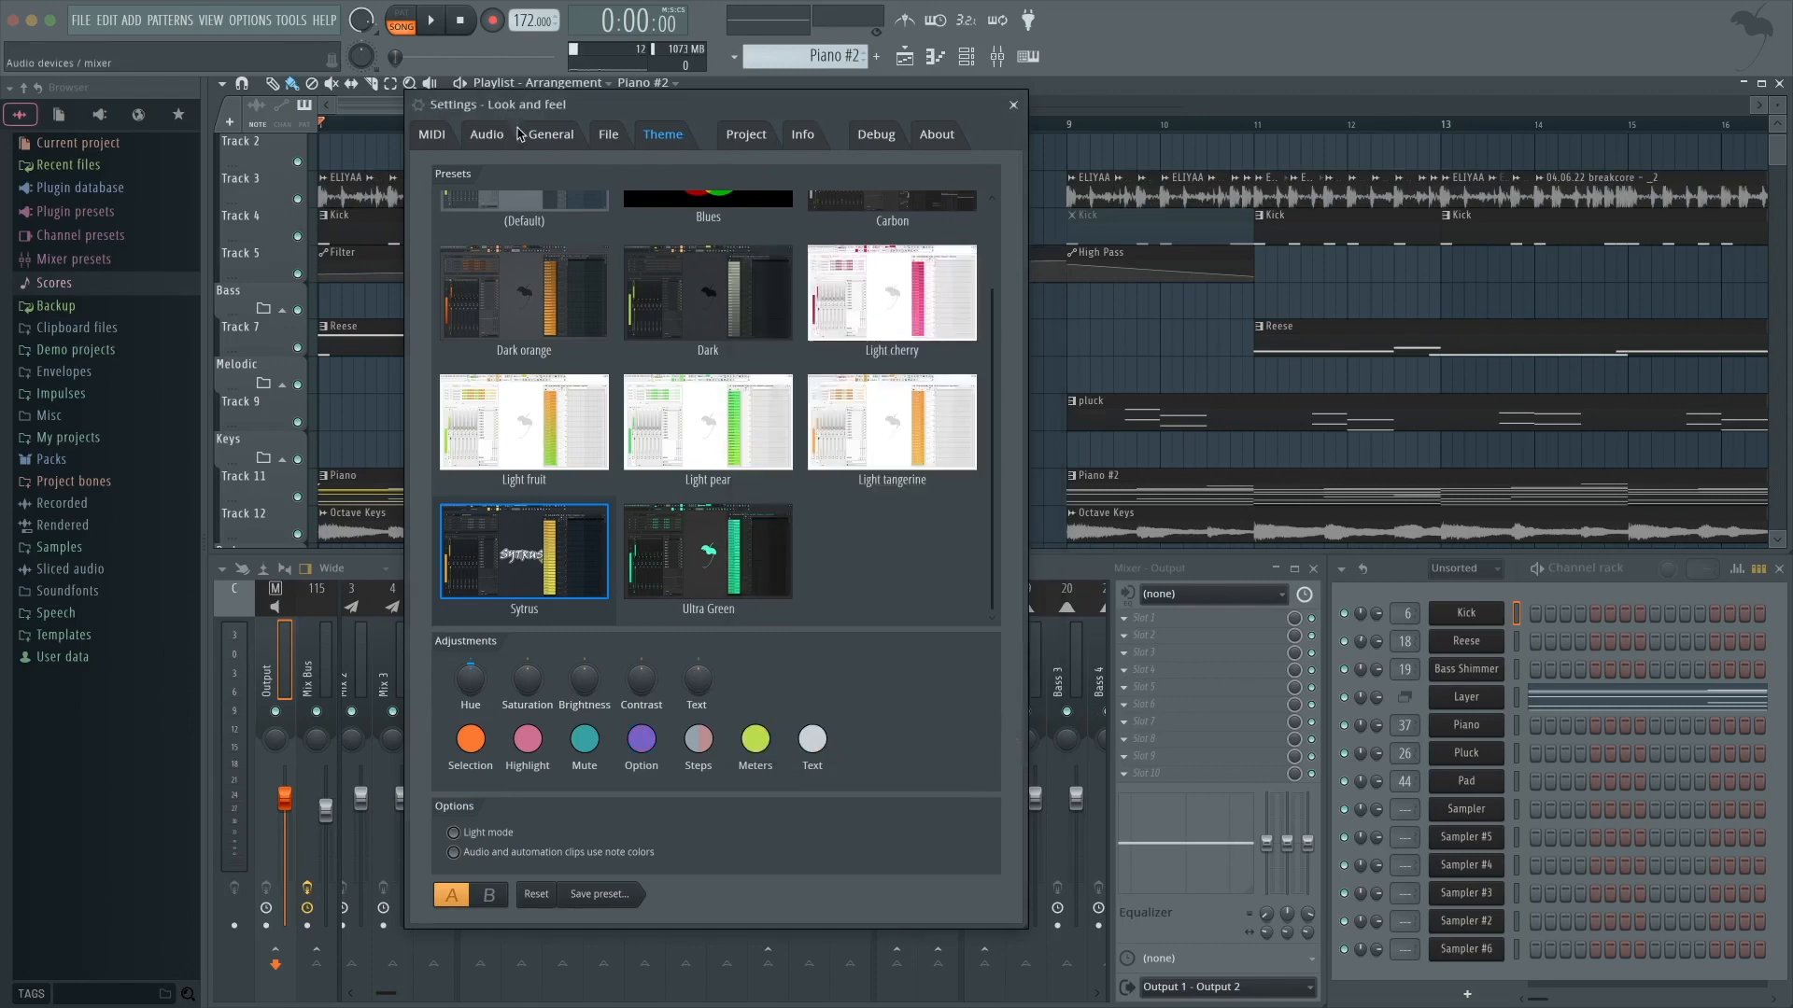
{"action": "left_click", "coordinate": [550, 133]}
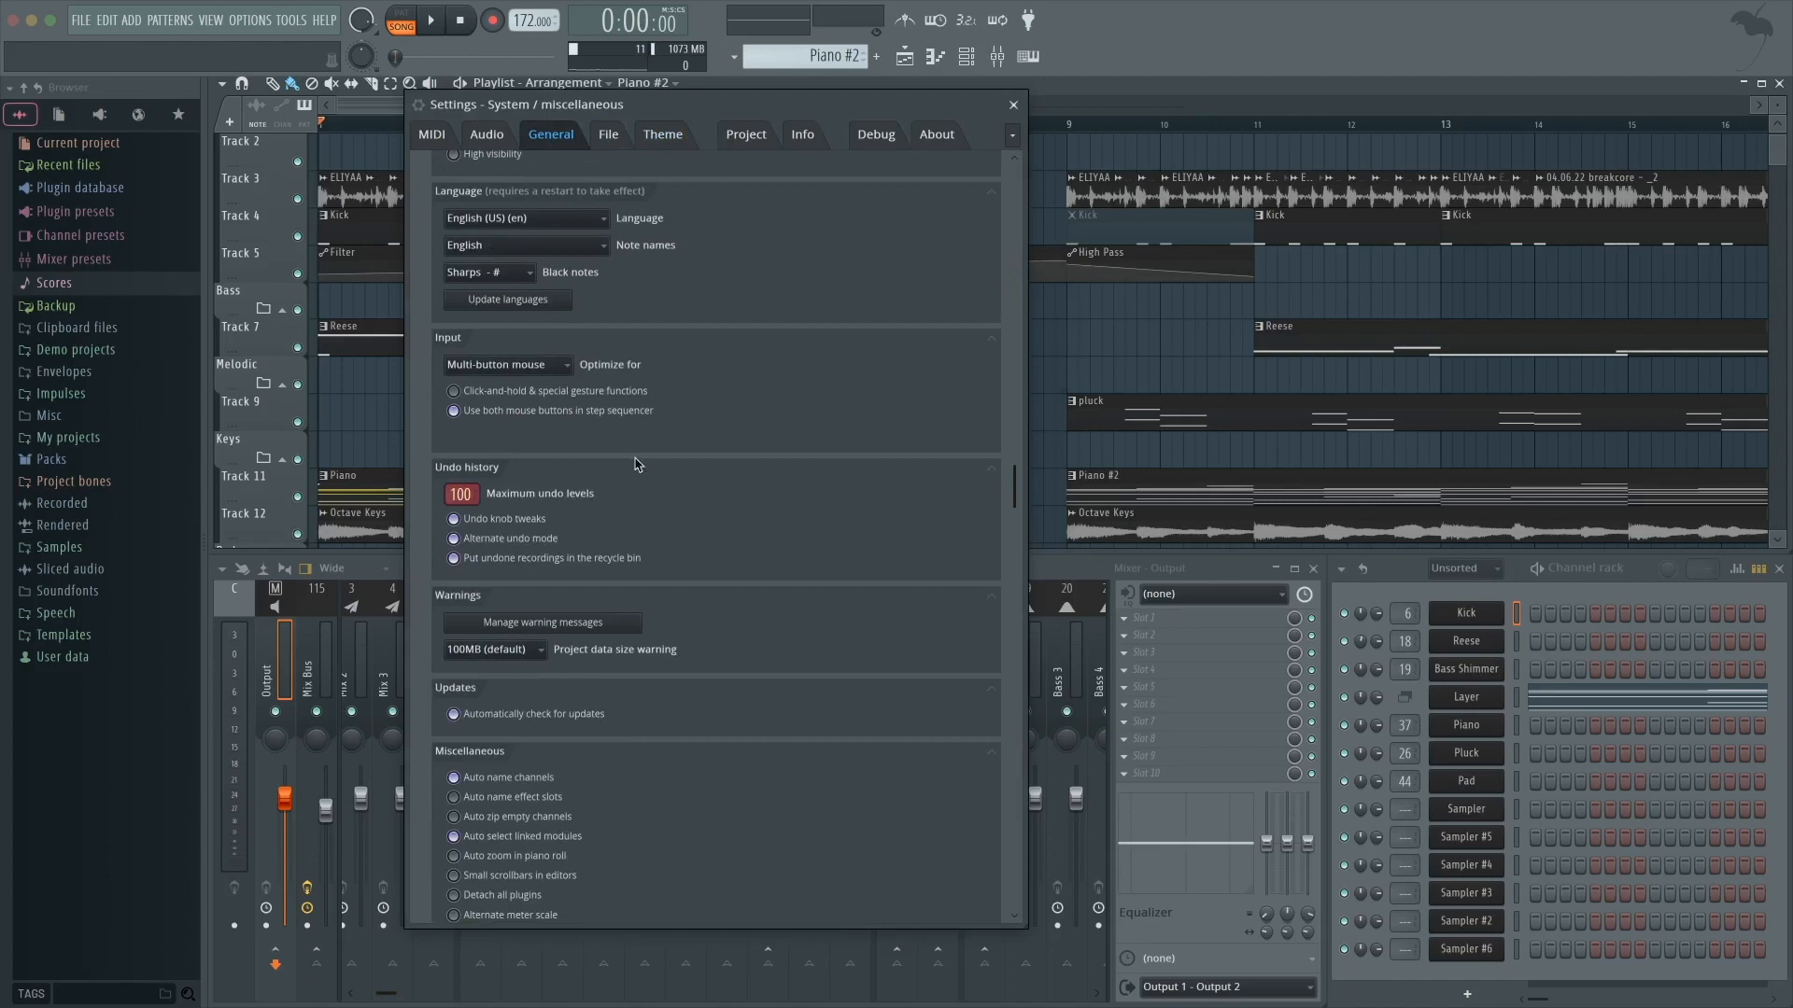
- Edit the even step colours in the step colour editor and apply them
{"action": "left_click", "coordinate": [662, 133]}
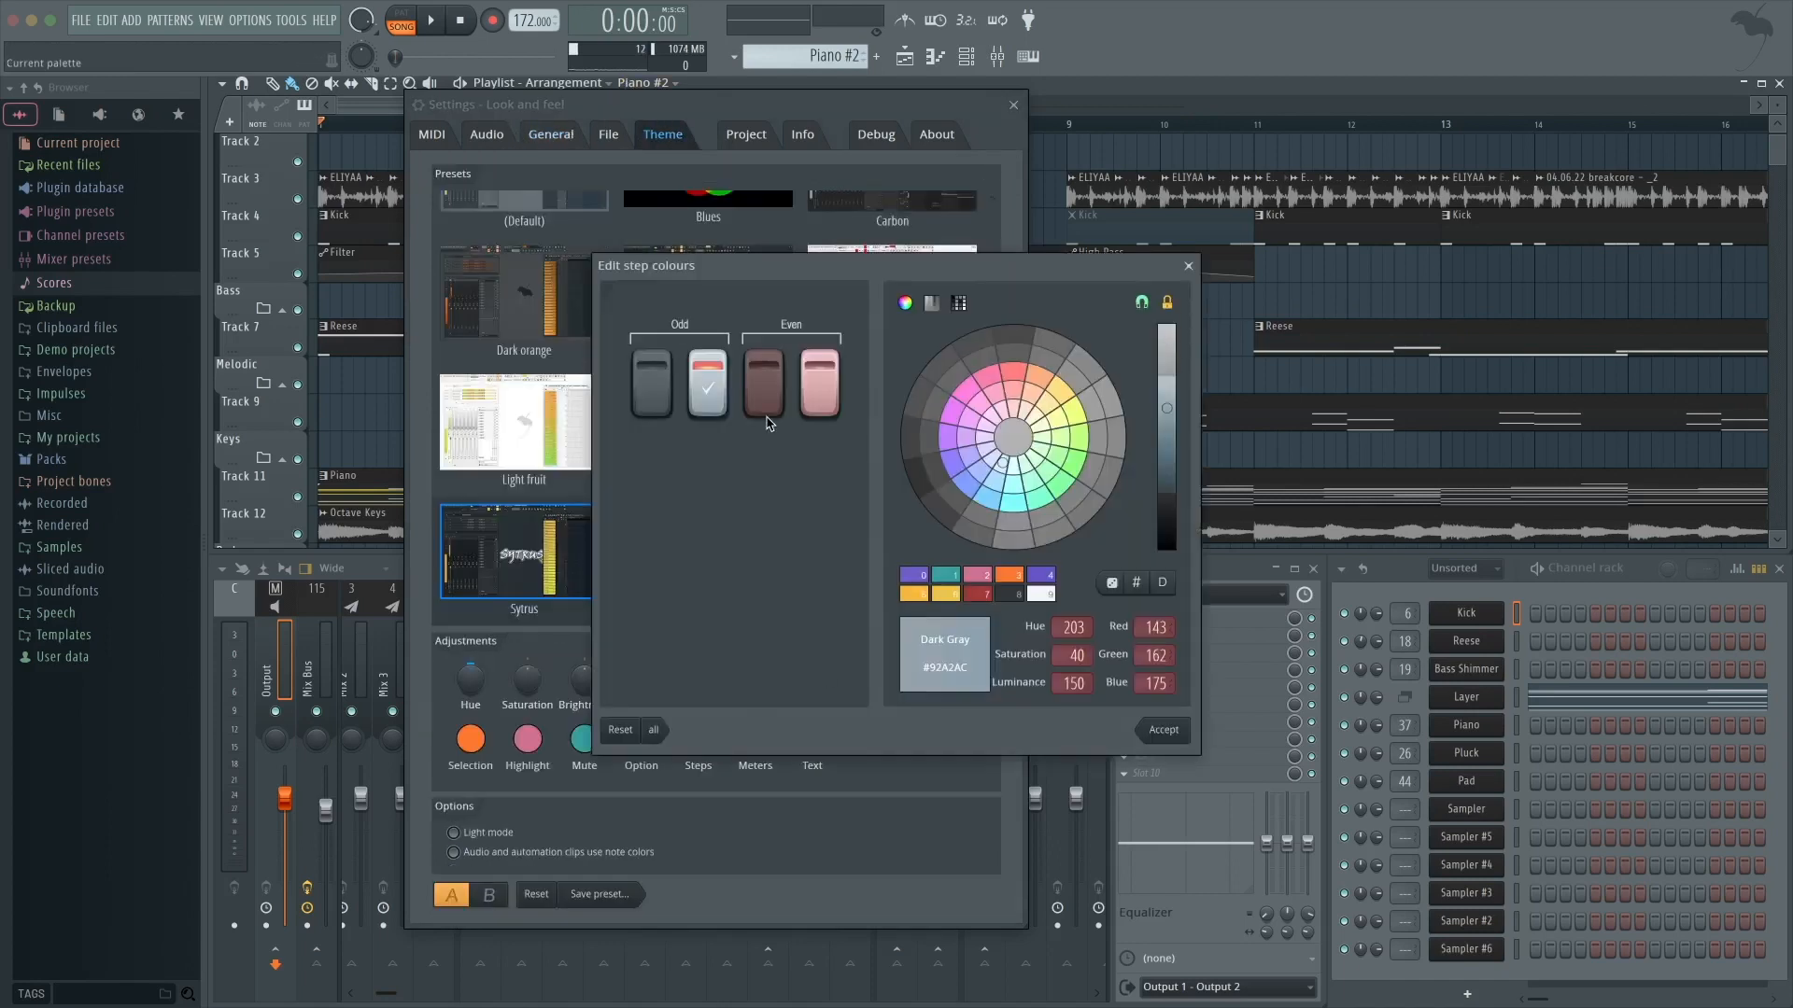
{"action": "left_click", "coordinate": [819, 383]}
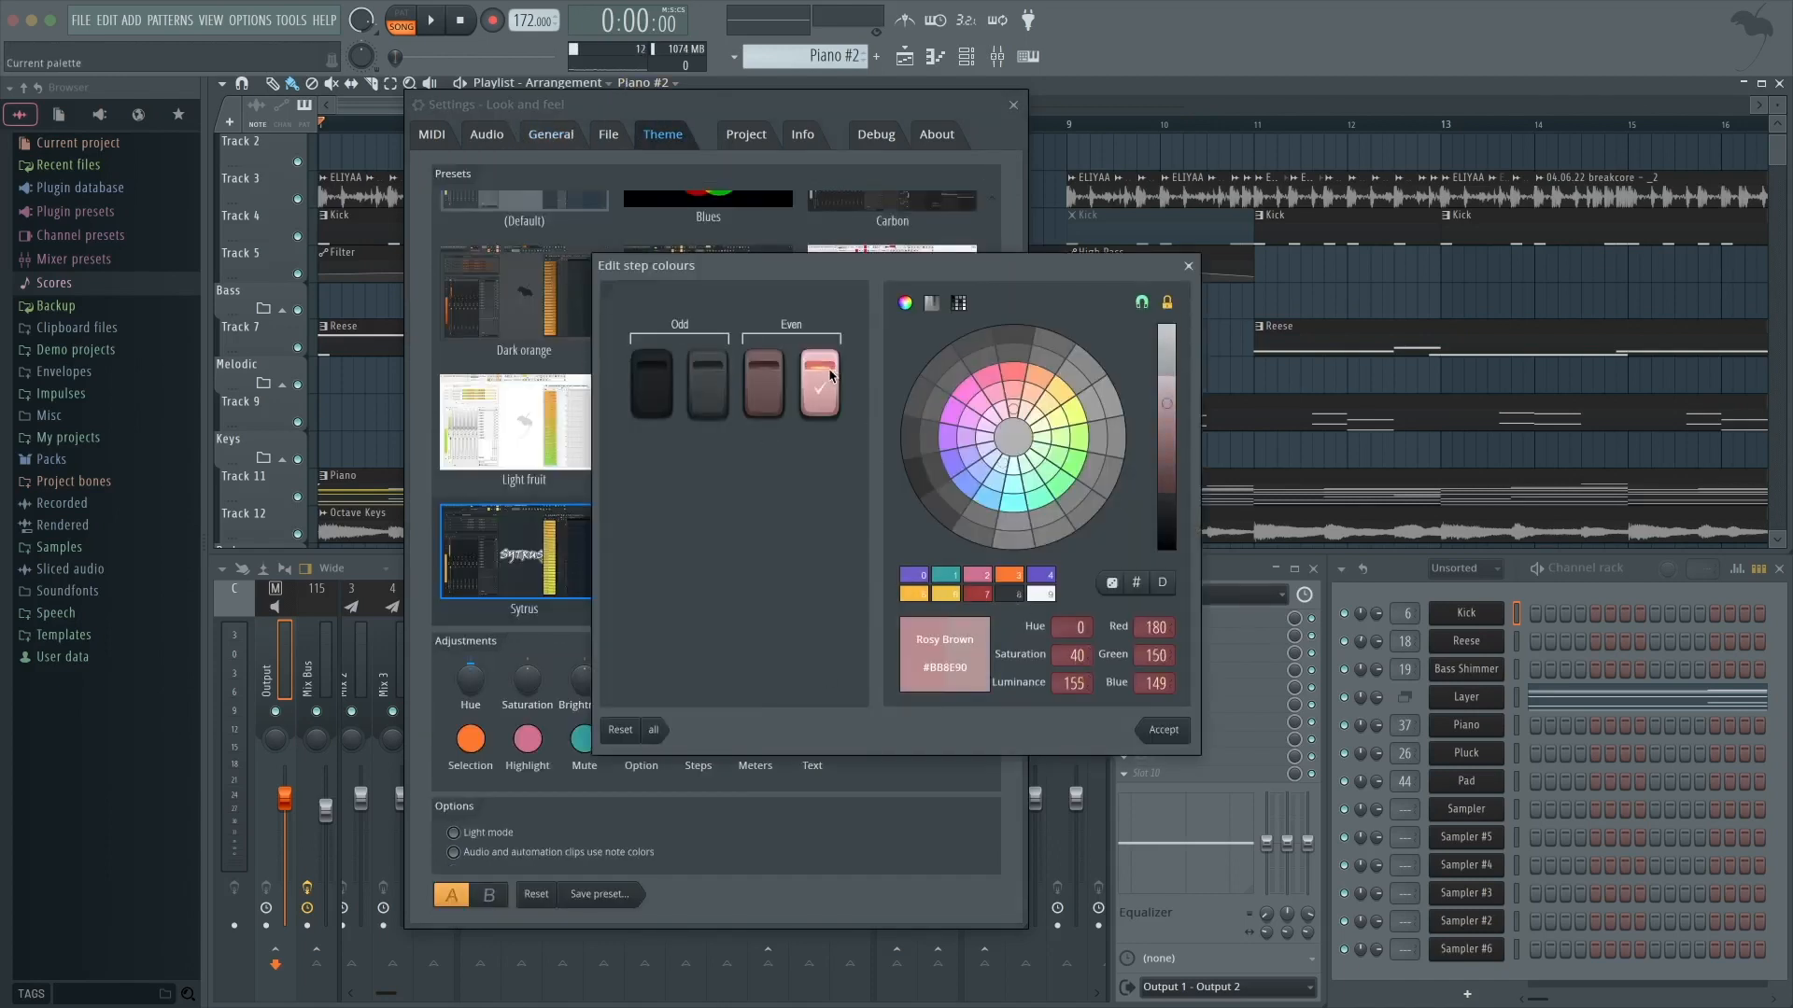
{"action": "left_click", "coordinate": [1163, 730]}
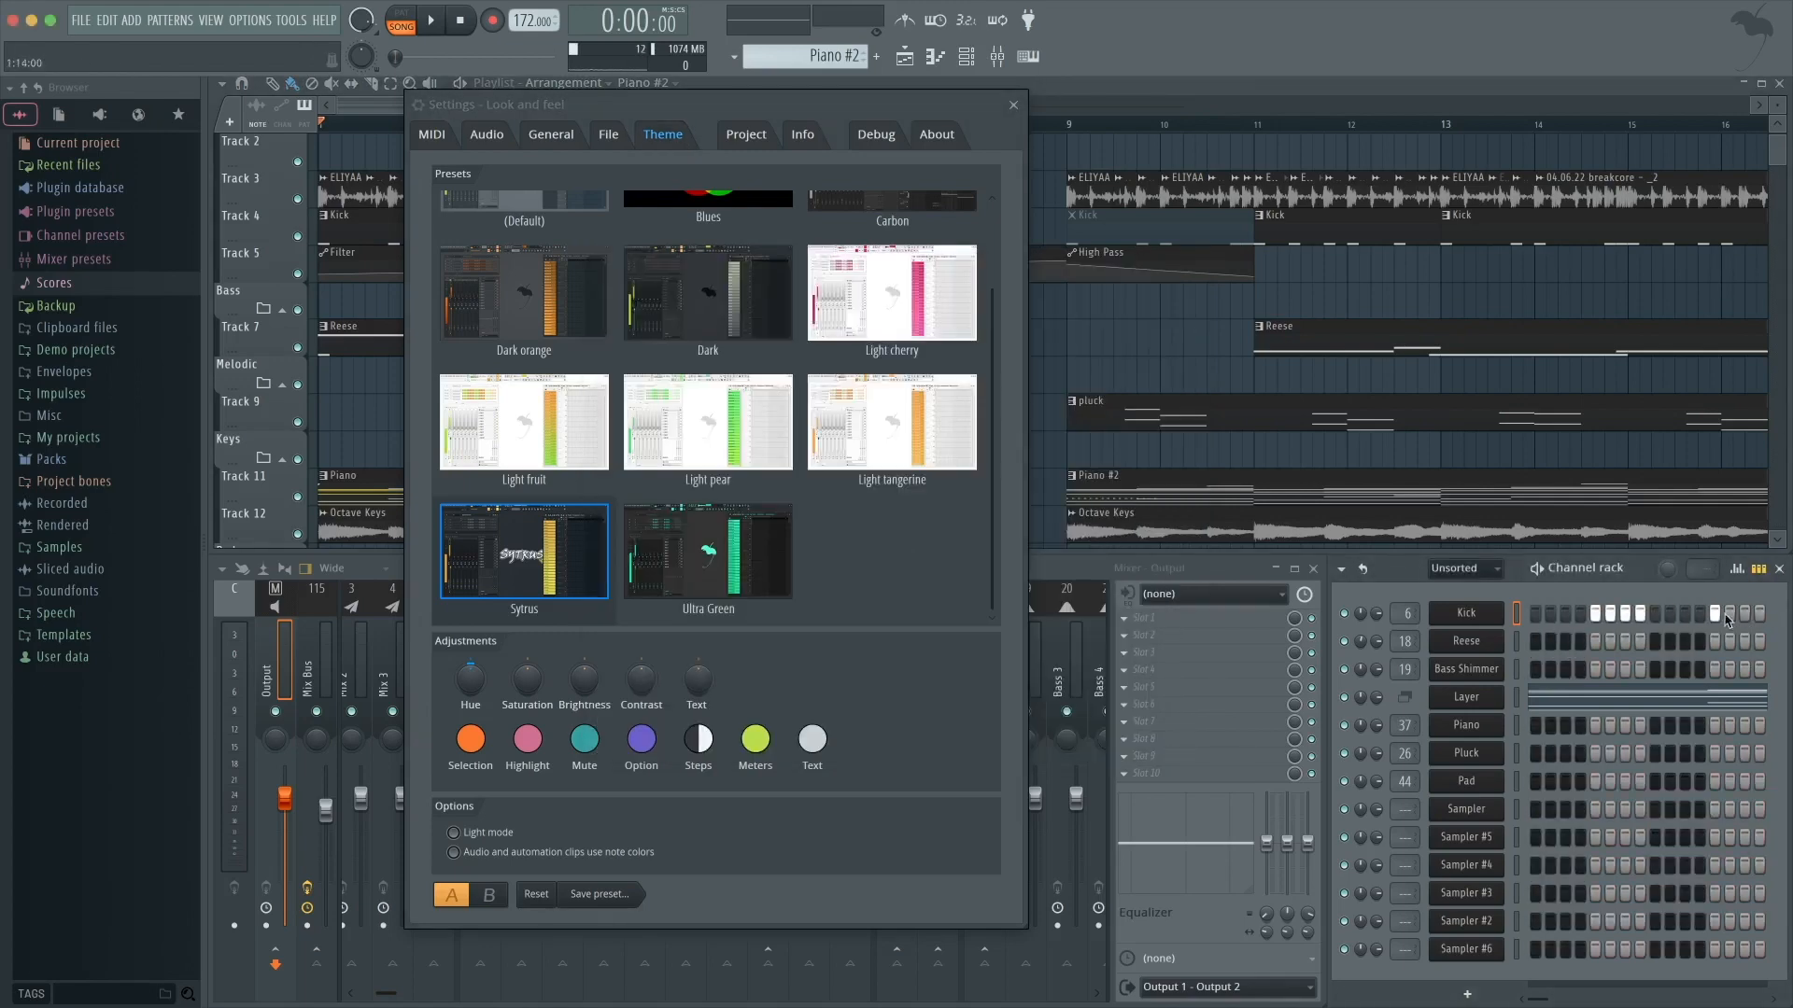
- Apply a new purple-to-gold gradient to the level meters
{"action": "left_click", "coordinate": [755, 737]}
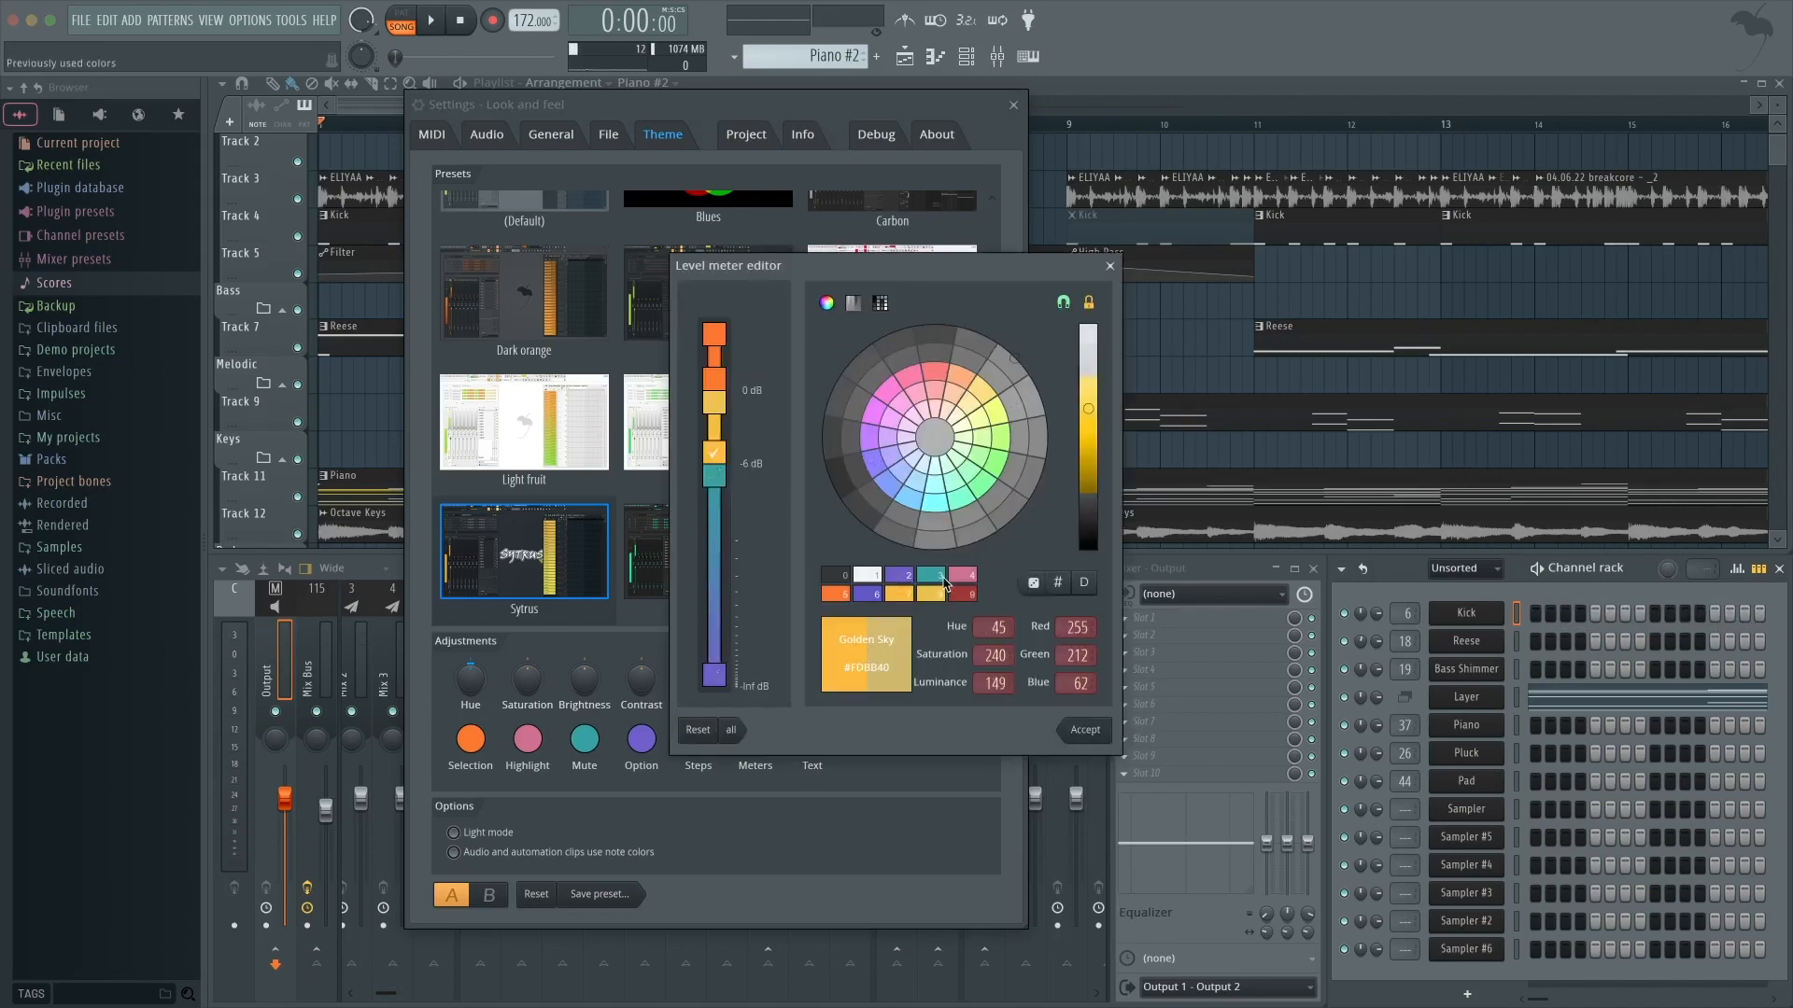
{"action": "left_click", "coordinate": [713, 336]}
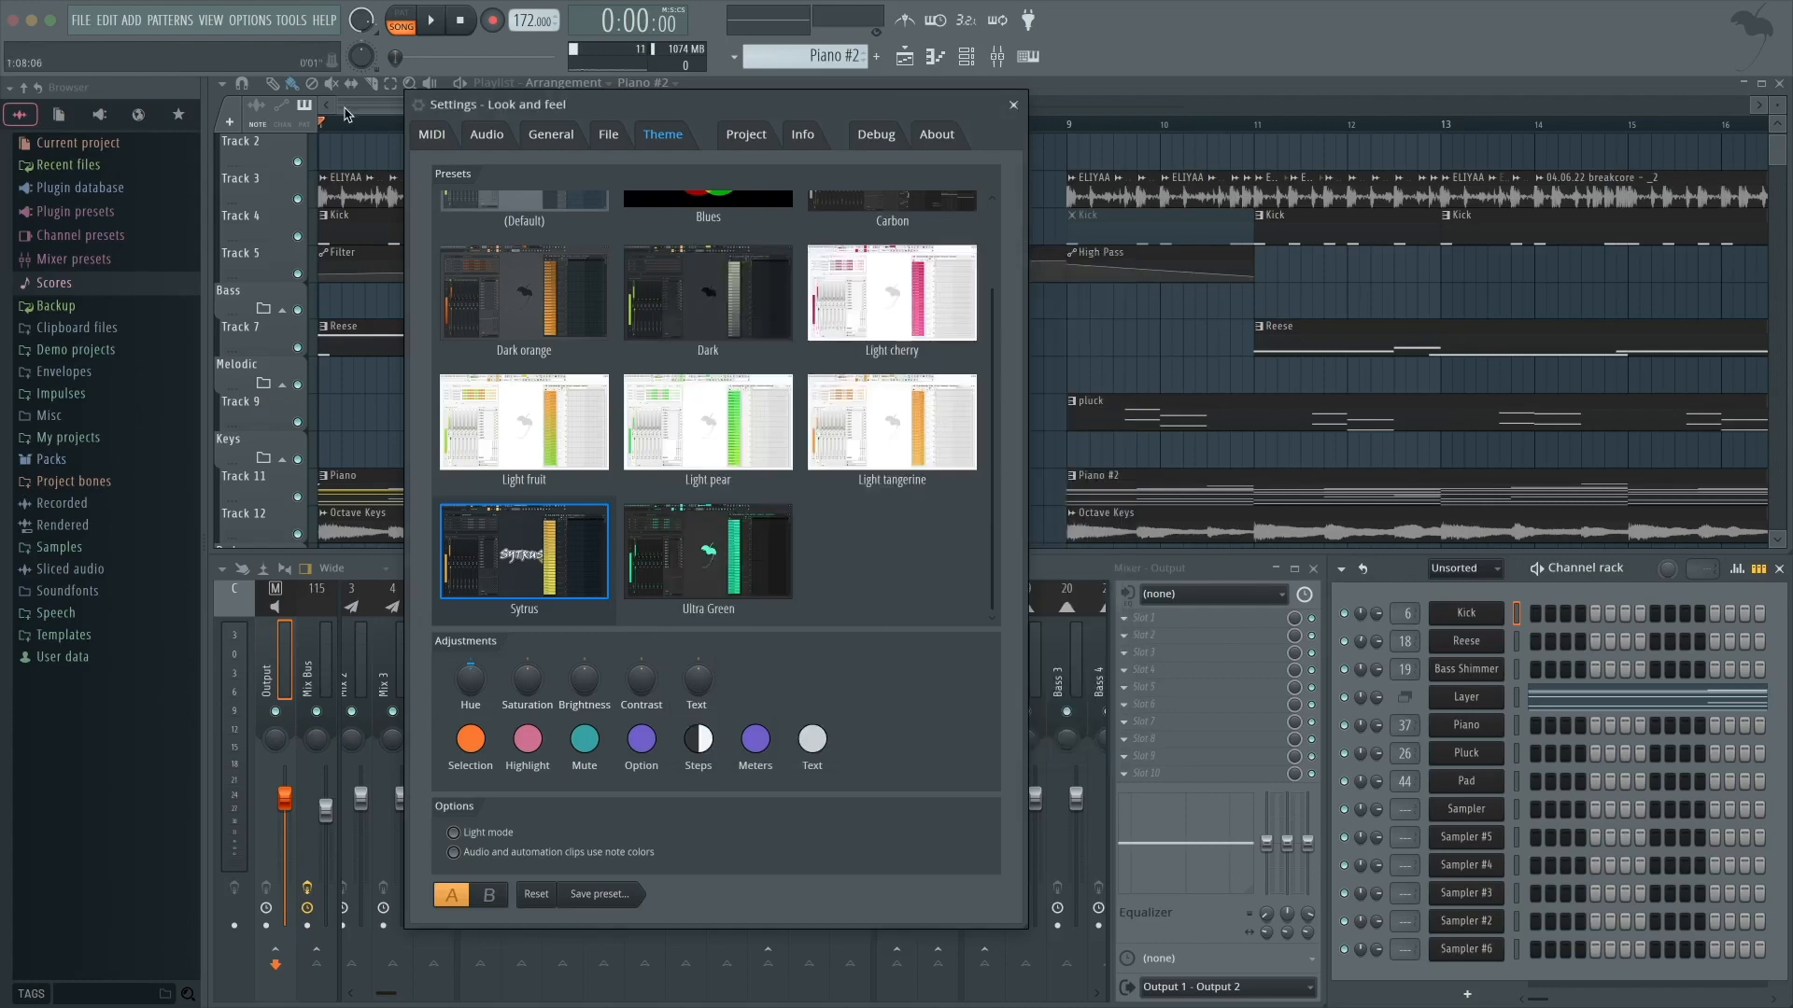
{"action": "left_click", "coordinate": [435, 21]}
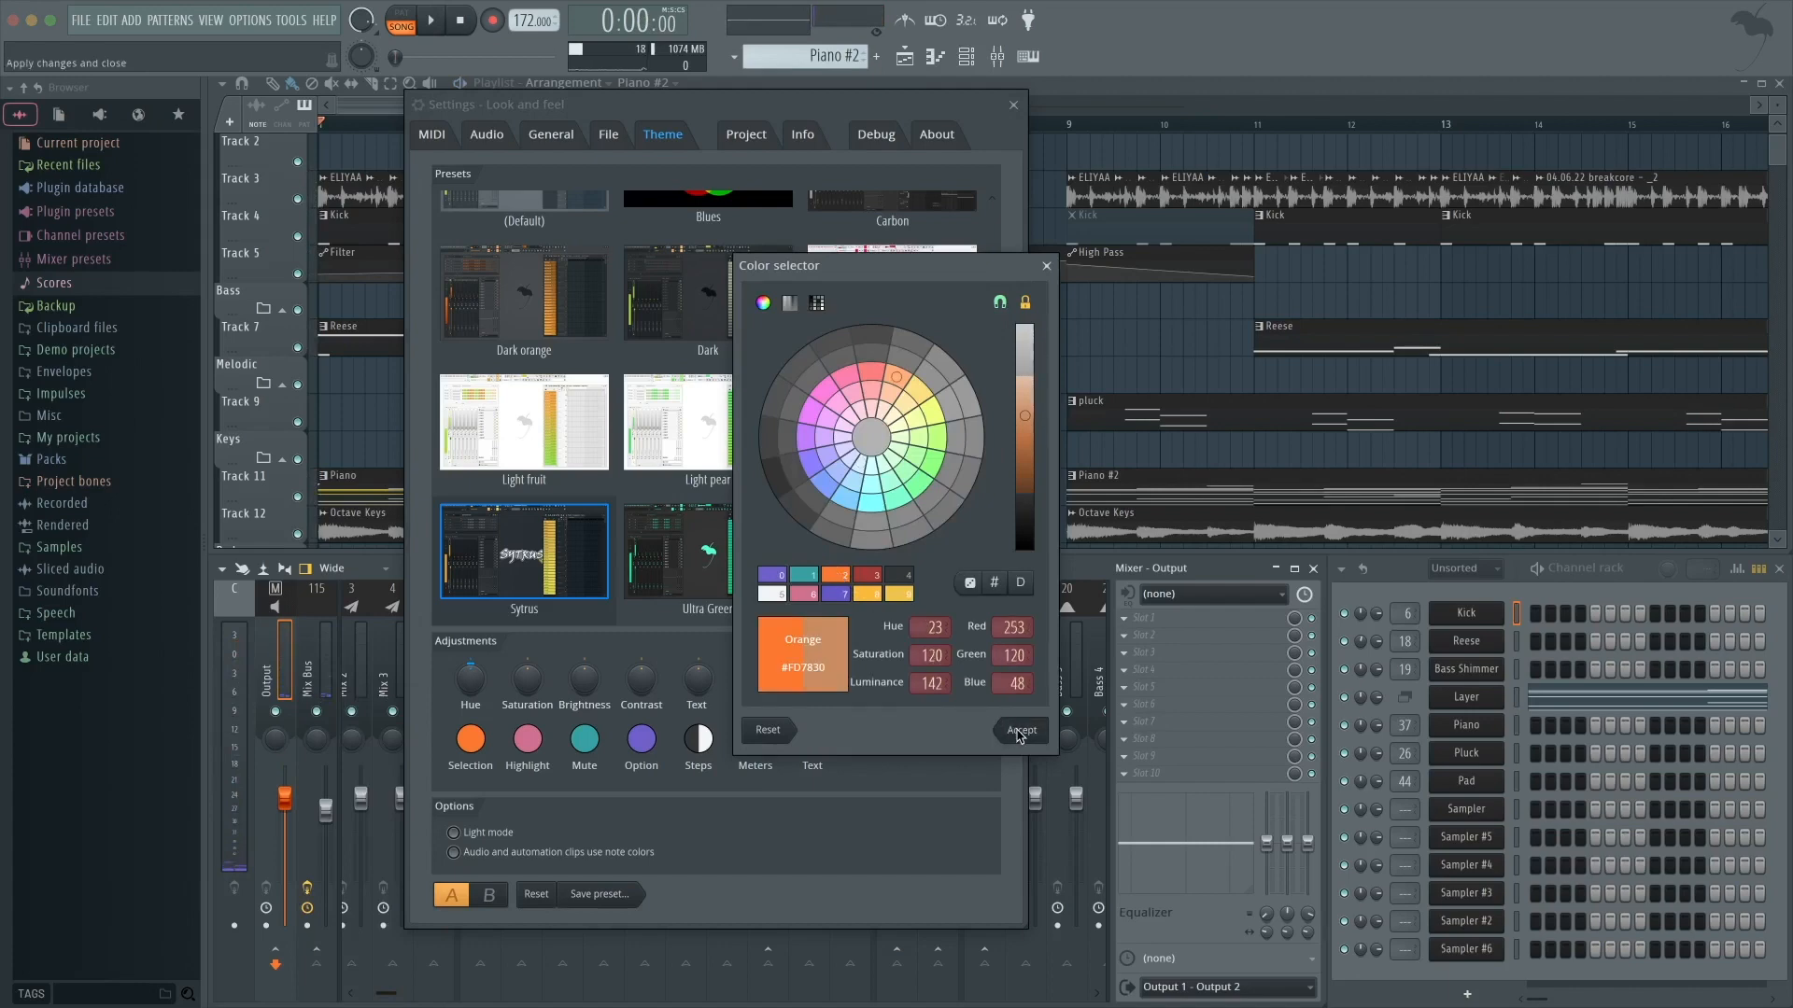
- Accept orange, make audio and automation clips use note colours, and reapply Sytrus
{"action": "left_click", "coordinate": [1021, 729]}
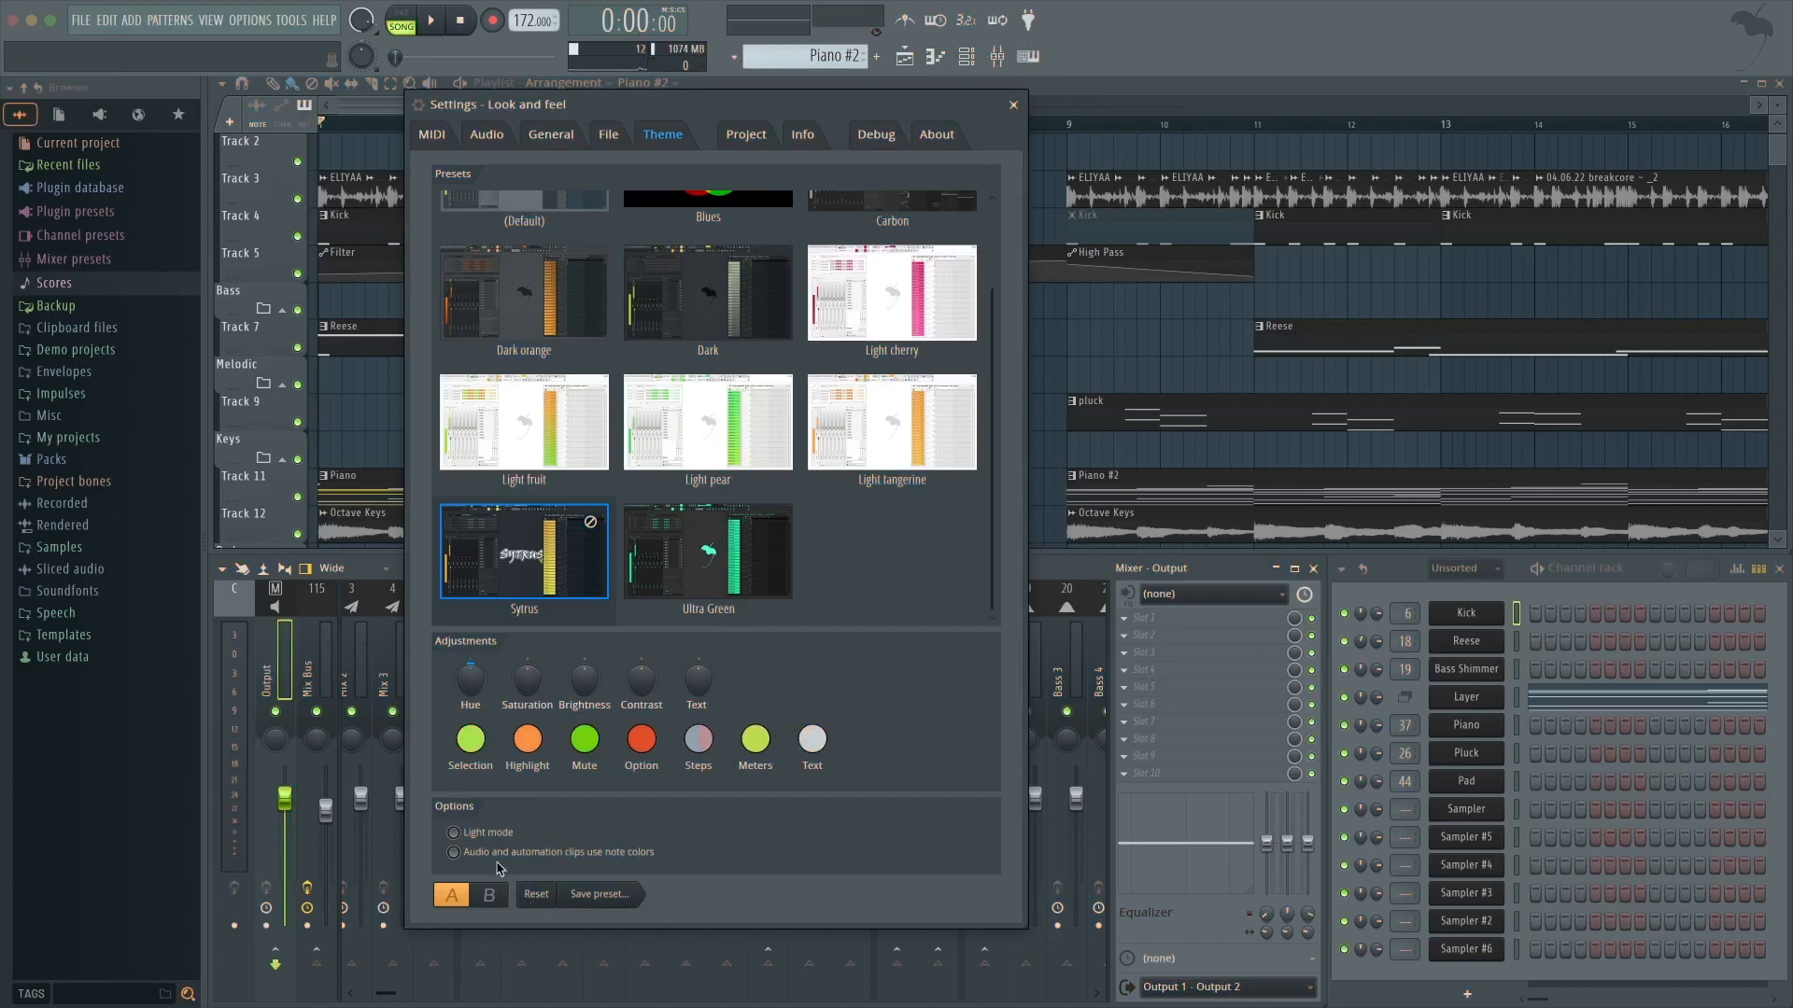
{"action": "left_click", "coordinate": [453, 833]}
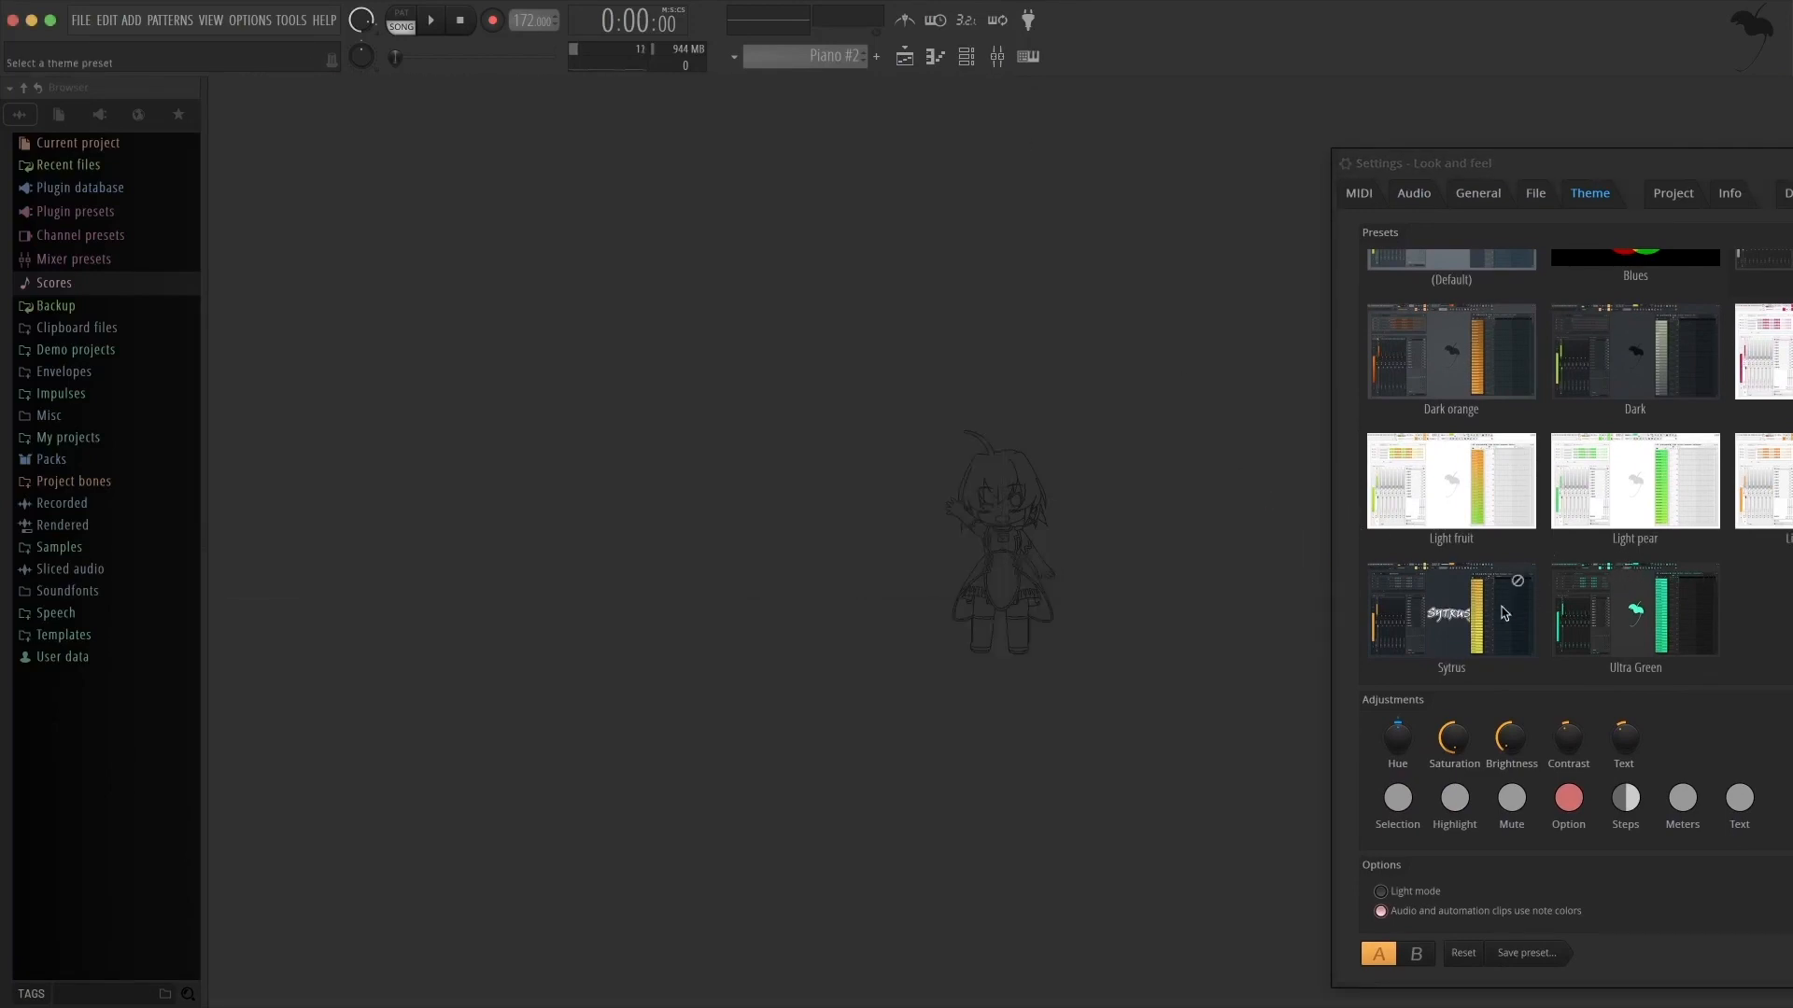
{"action": "left_click", "coordinate": [1451, 611]}
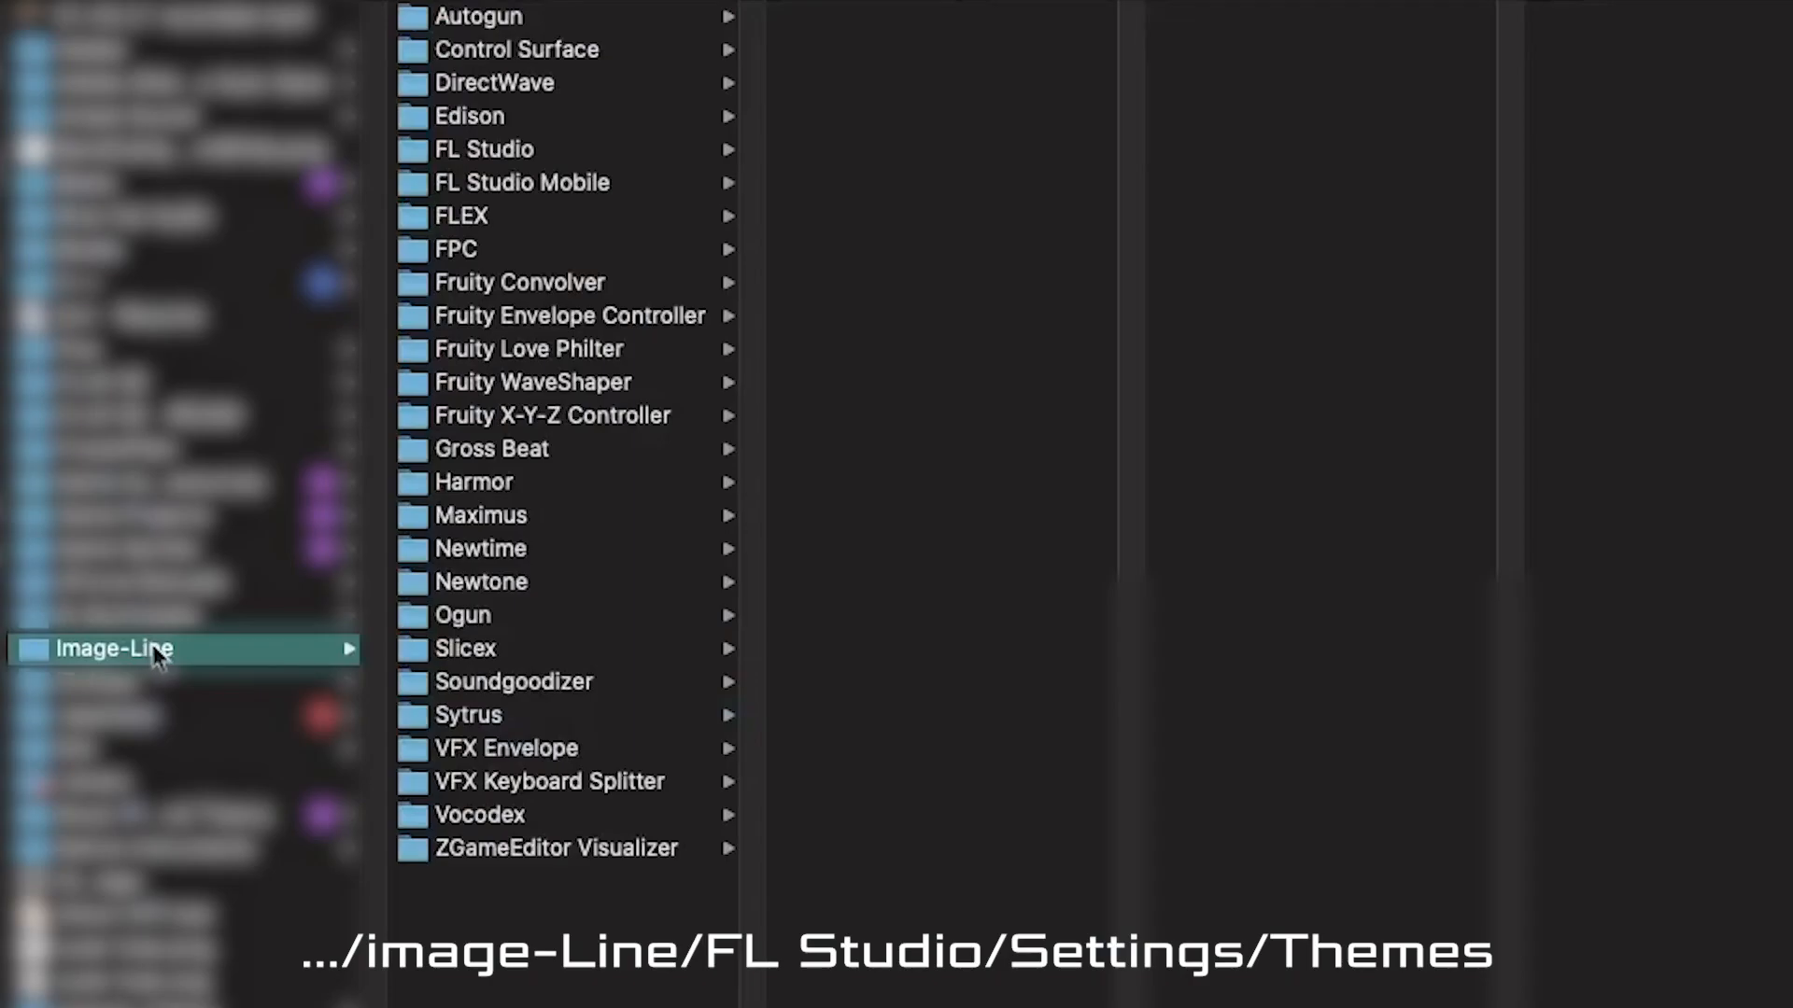
{"action": "mouse_move", "coordinate": [1251, 383]}
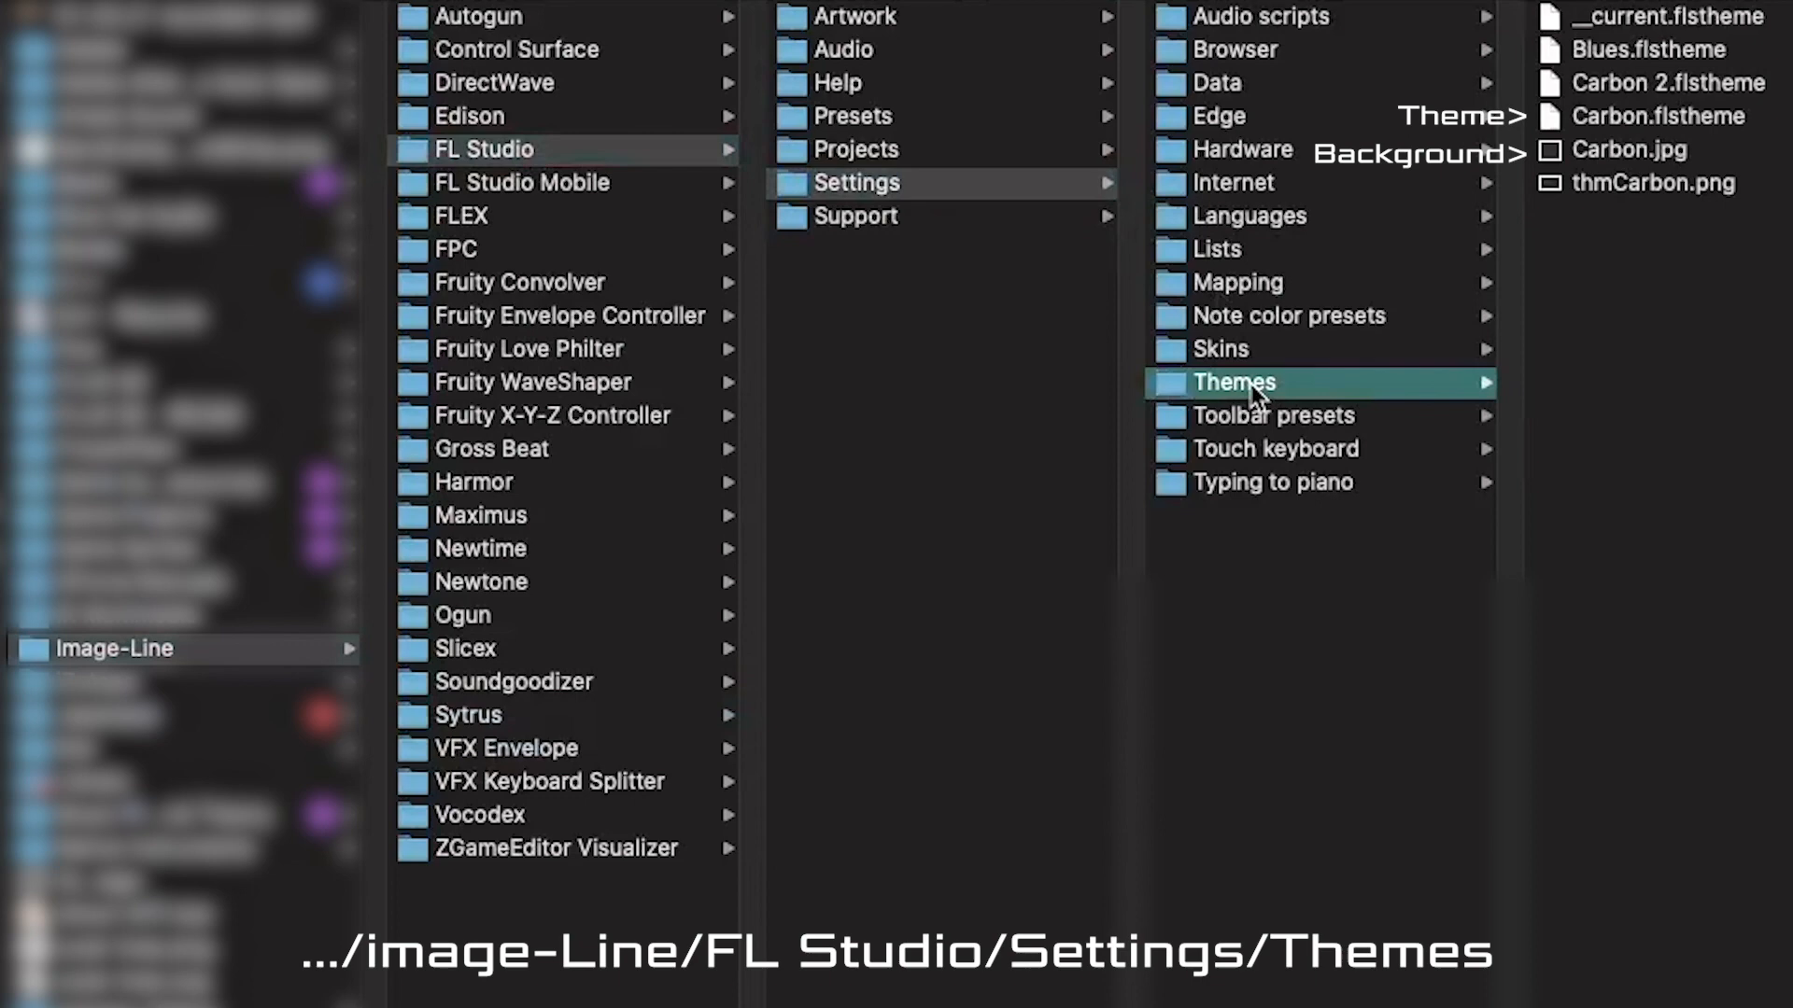